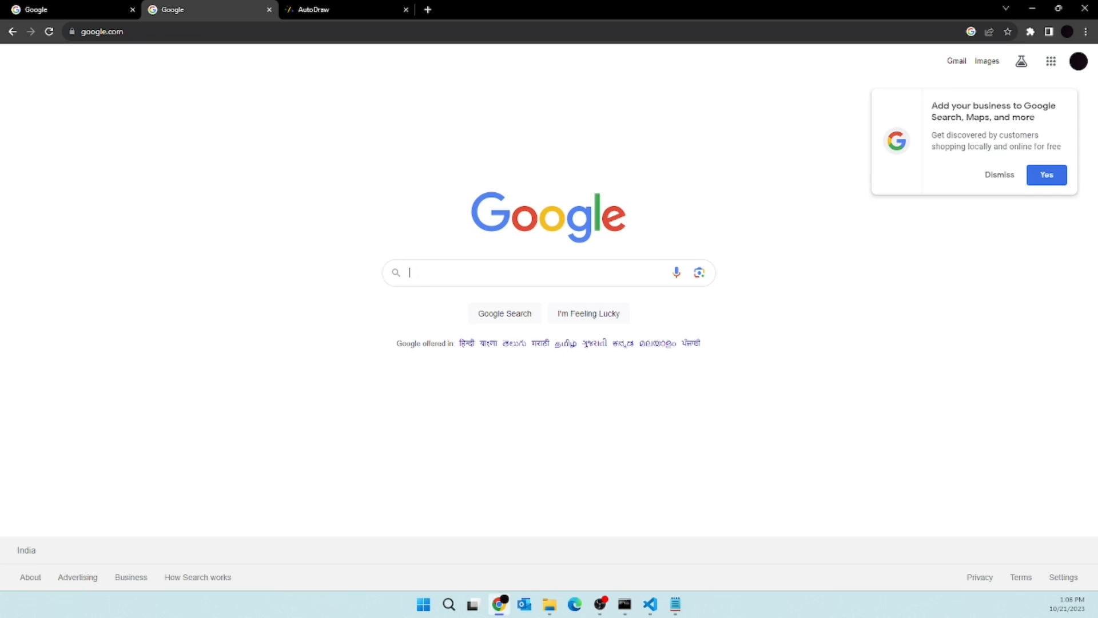
{"action": "mouse_move", "coordinate": [413, 225]}
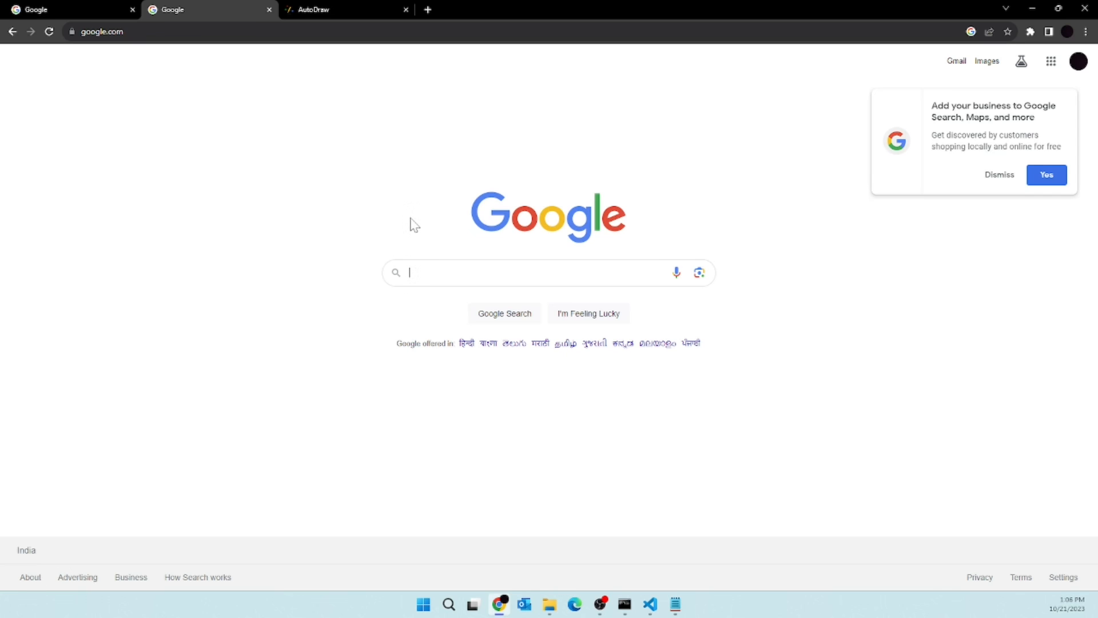
- Dismiss the 'Add your business' prompt and switch to the AutoDraw tab
{"action": "left_click", "coordinate": [999, 174]}
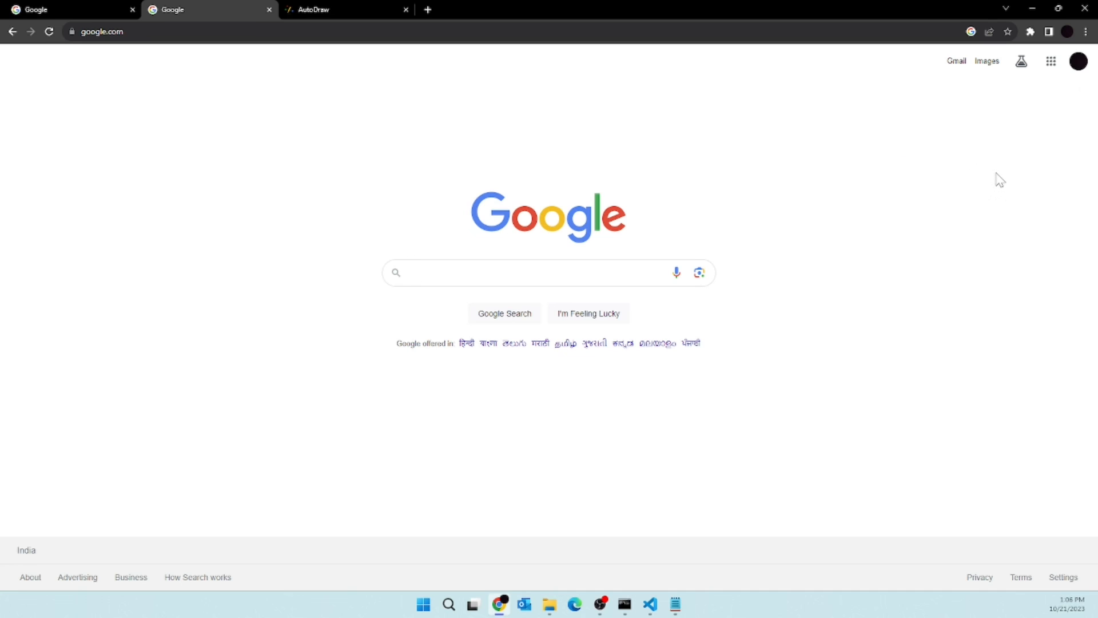
{"action": "left_click", "coordinate": [336, 9]}
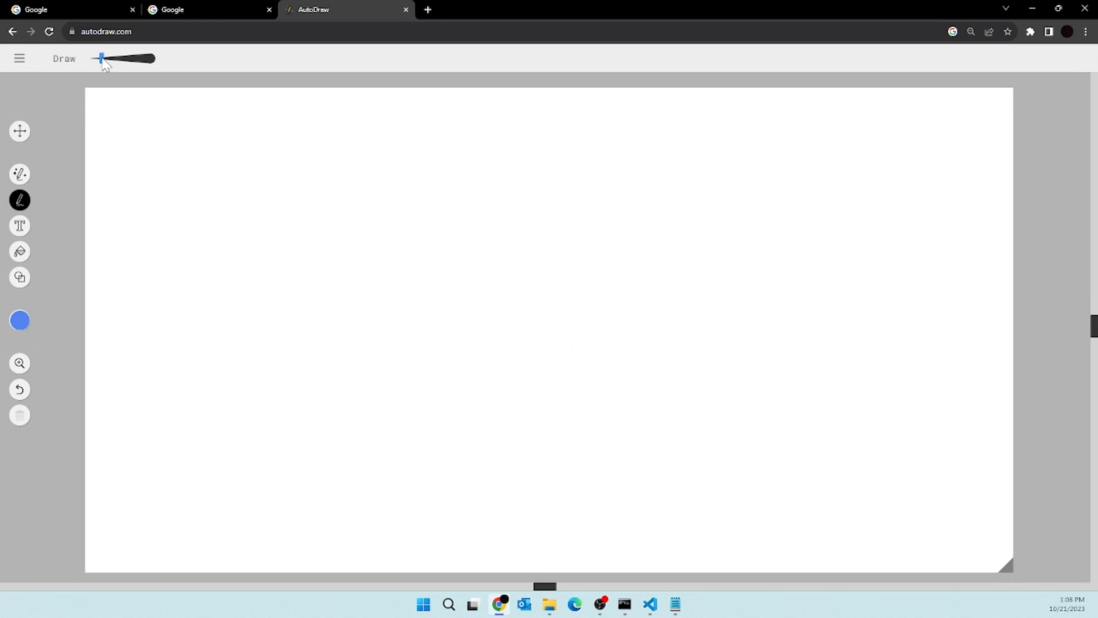
{"action": "mouse_move", "coordinate": [839, 274]}
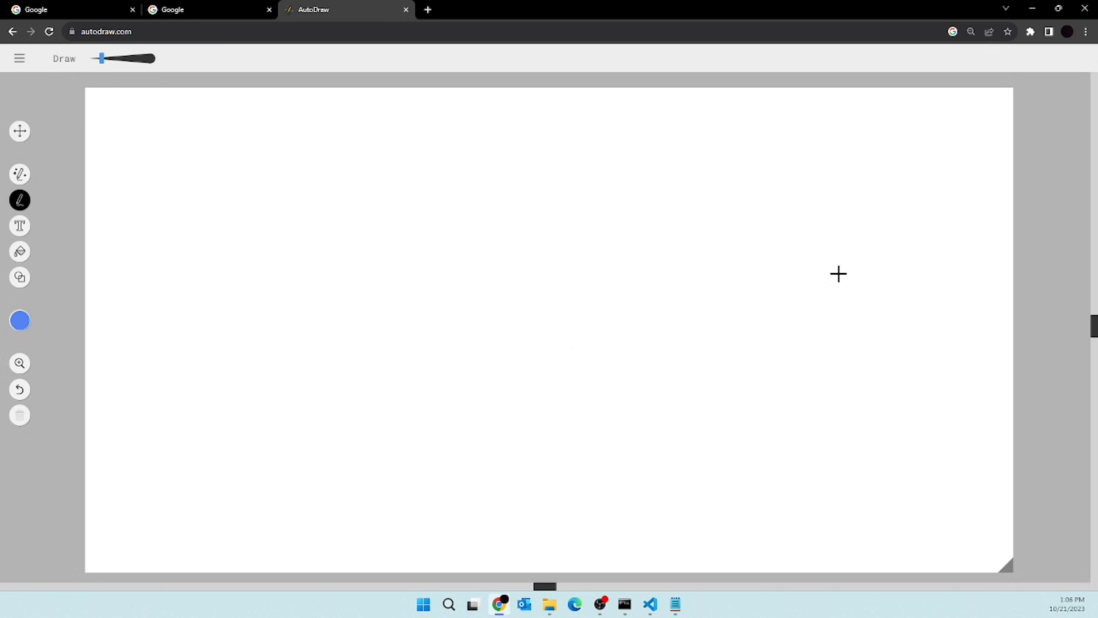
{"action": "mouse_move", "coordinate": [147, 253]}
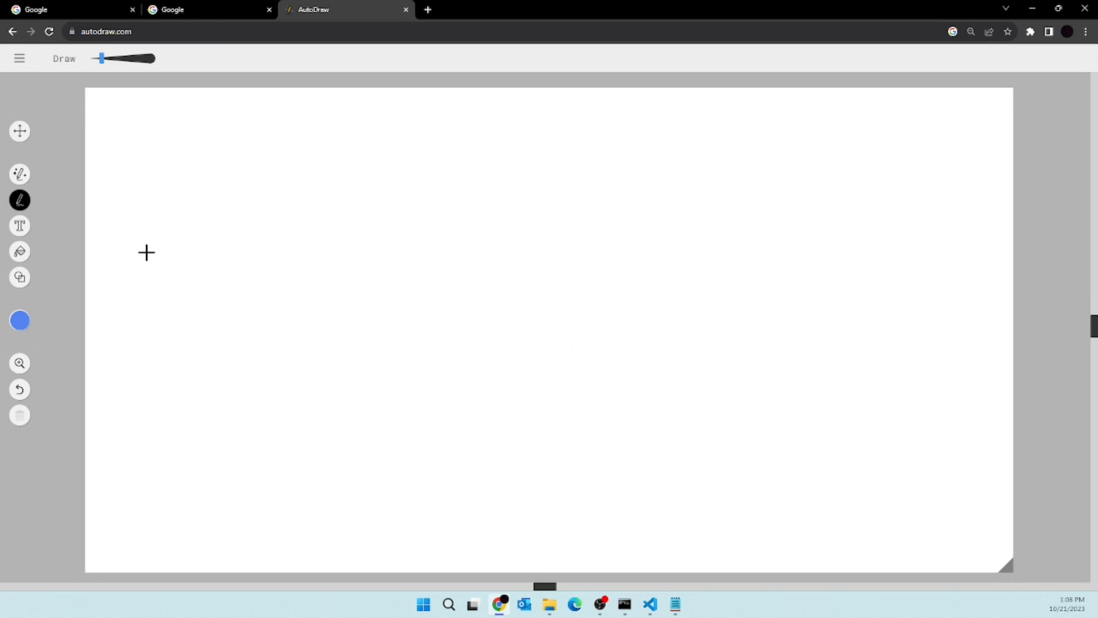
{"action": "mouse_move", "coordinate": [741, 252]}
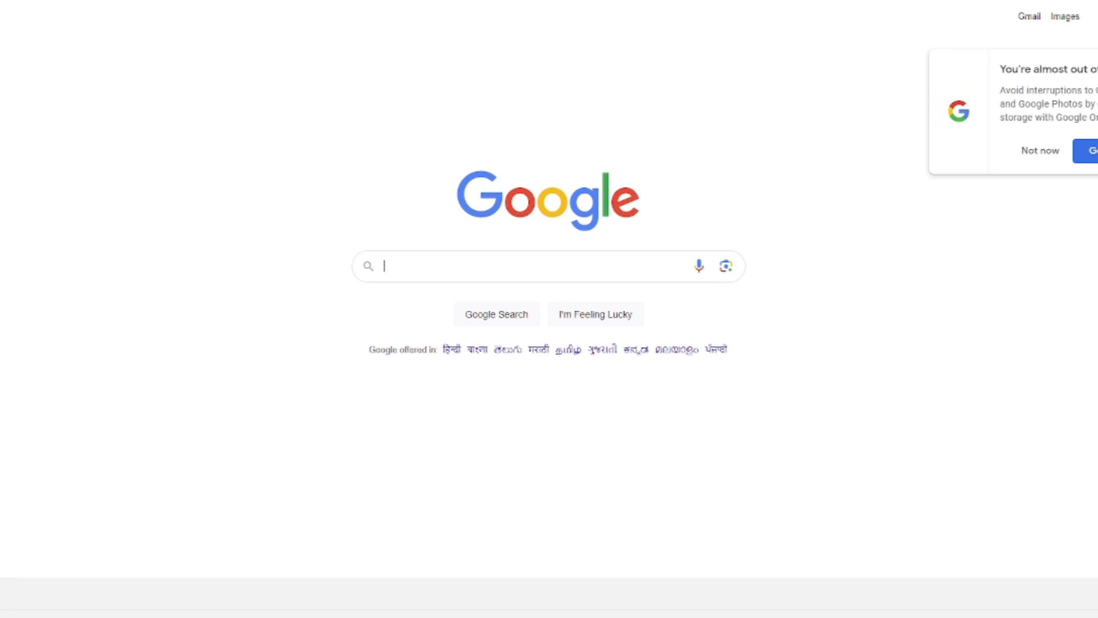
{"action": "mouse_move", "coordinate": [390, 241]}
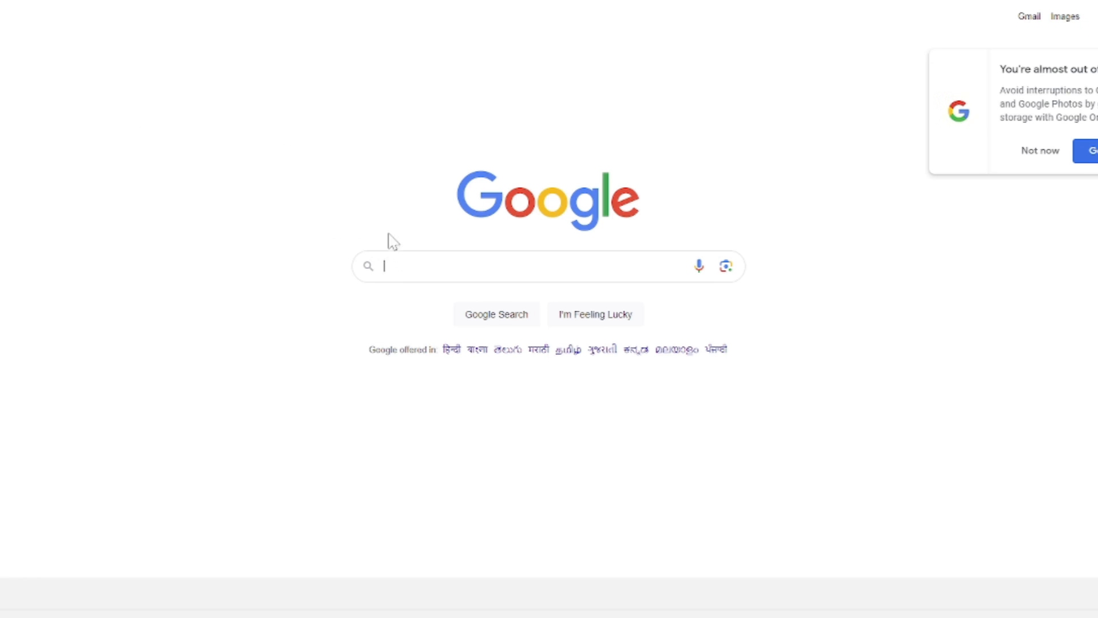
{"action": "mouse_move", "coordinate": [401, 240]}
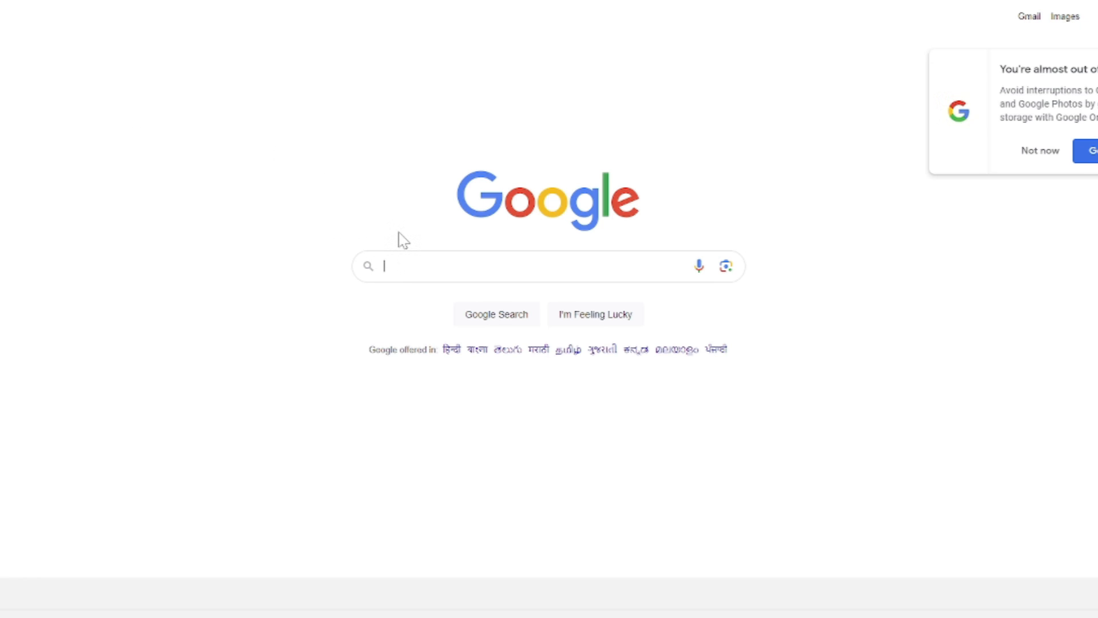
- Search 'node', open nodejs.org, and launch the downloaded node-v18.18.2-x64.msi installer
{"action": "left_click", "coordinate": [518, 265]}
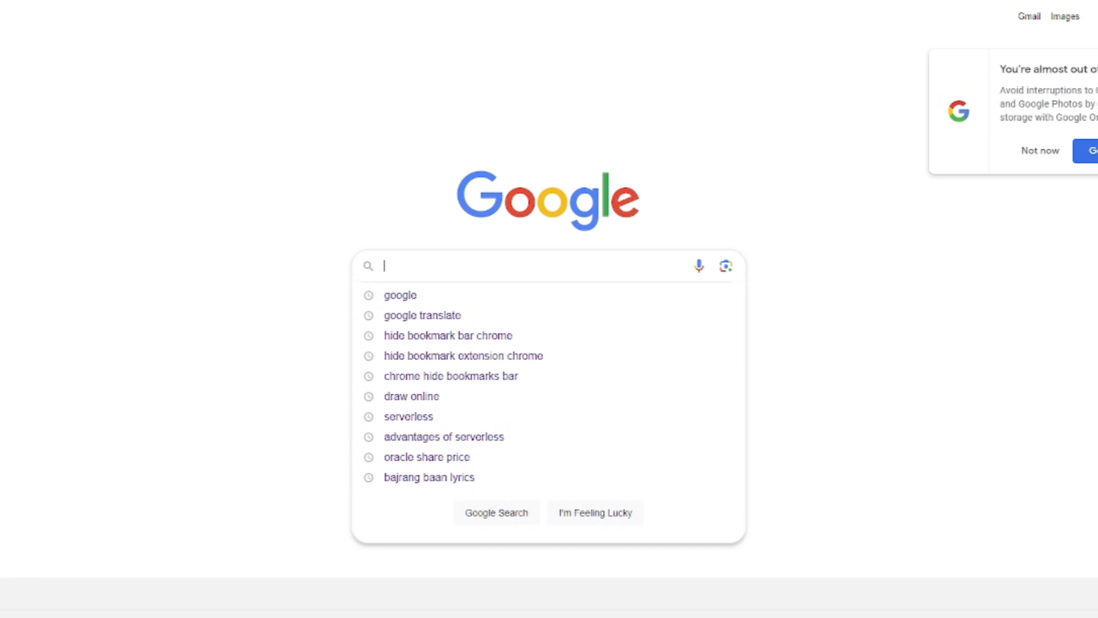
{"action": "type", "text": "node h"}
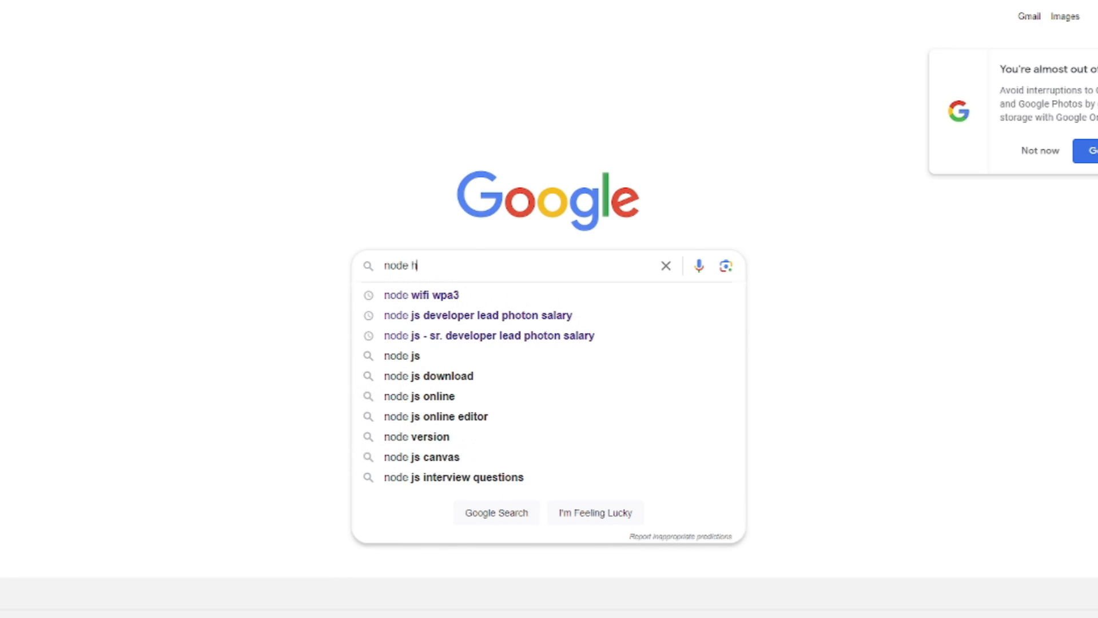
{"action": "left_click", "coordinate": [402, 355]}
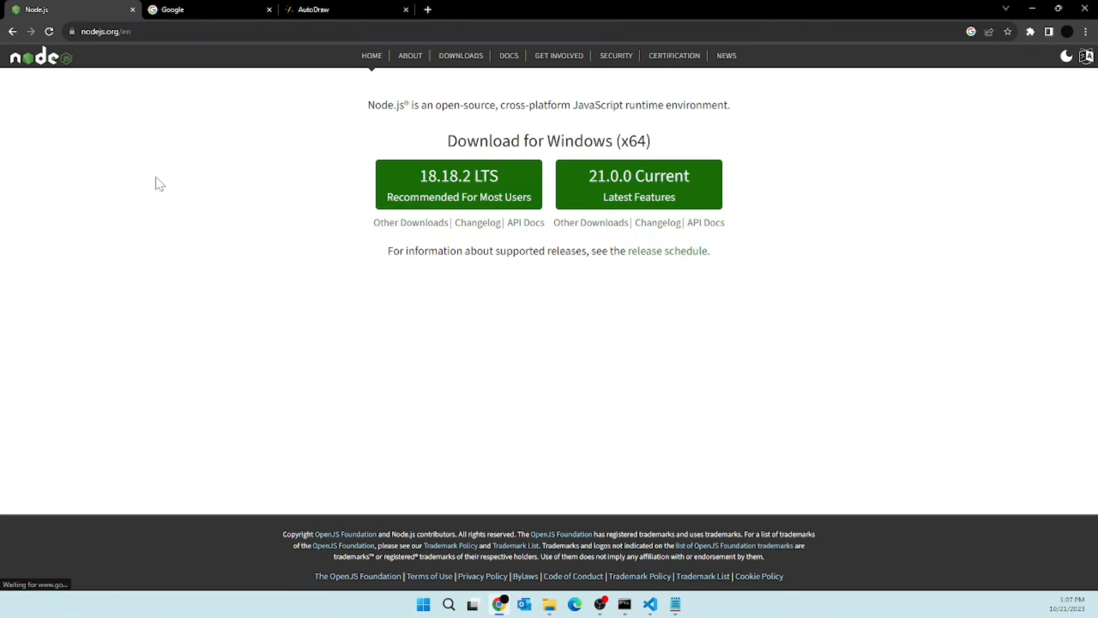
{"action": "mouse_move", "coordinate": [850, 172]}
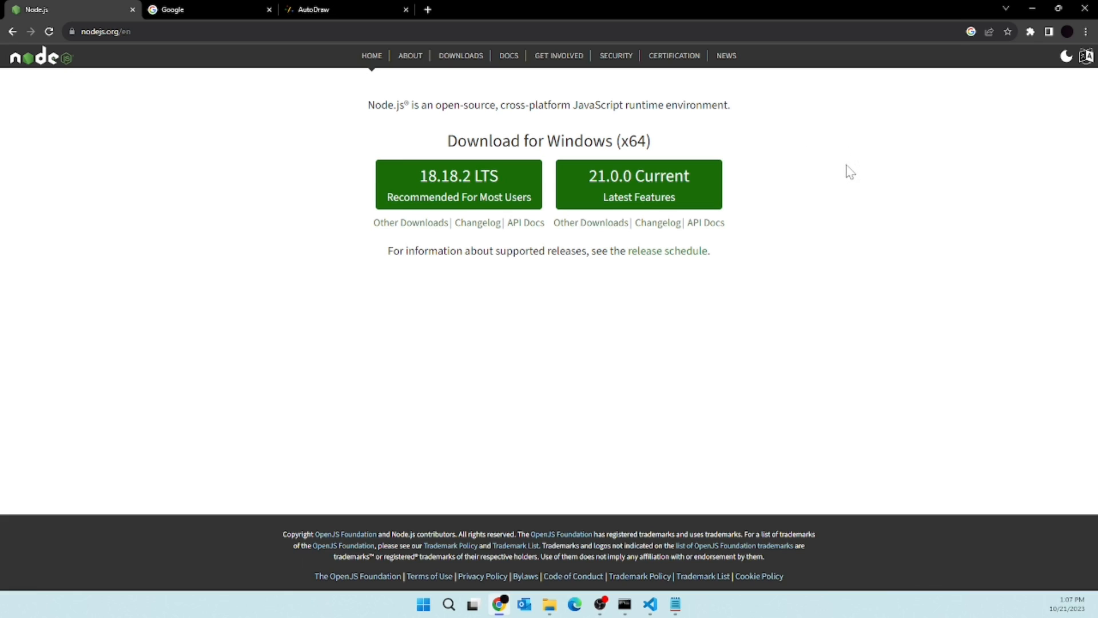
{"action": "mouse_move", "coordinate": [814, 159]}
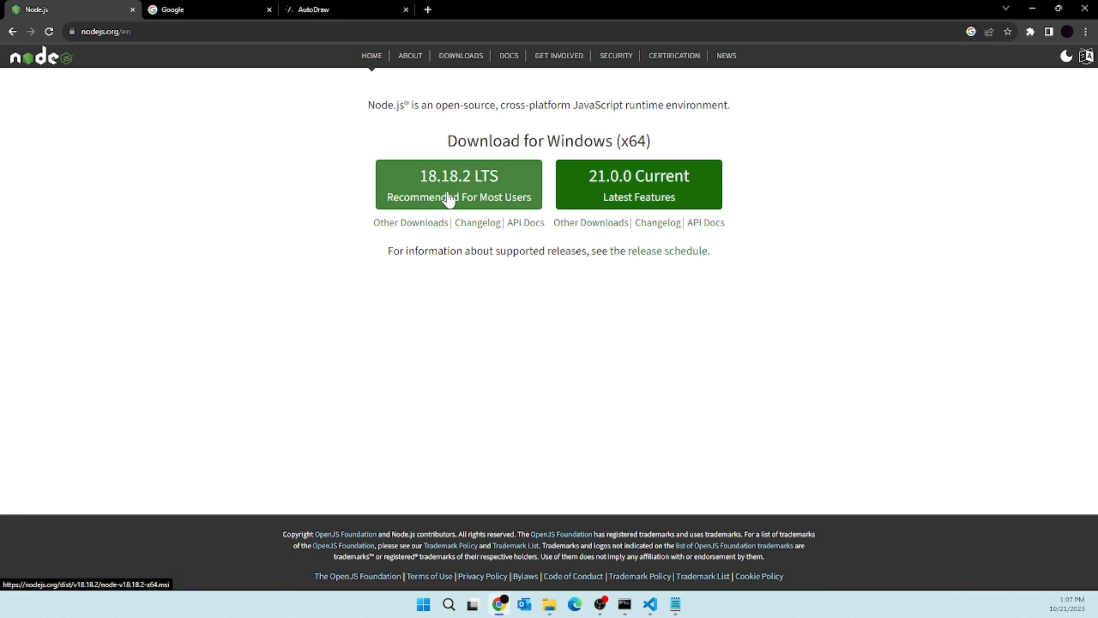
{"action": "mouse_move", "coordinate": [472, 217]}
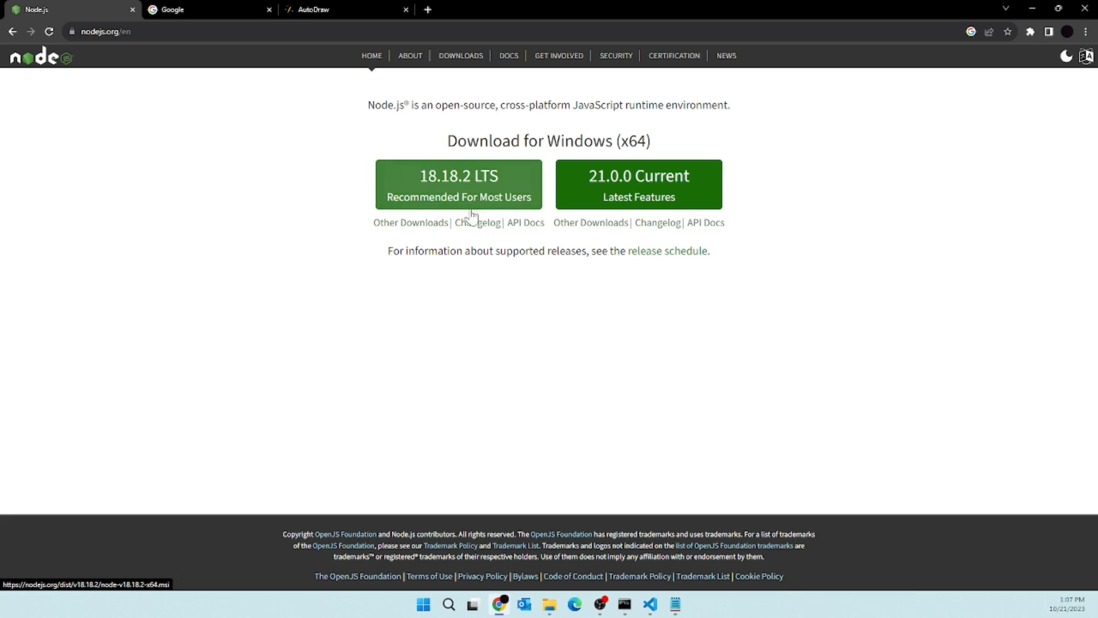
{"action": "mouse_move", "coordinate": [638, 203]}
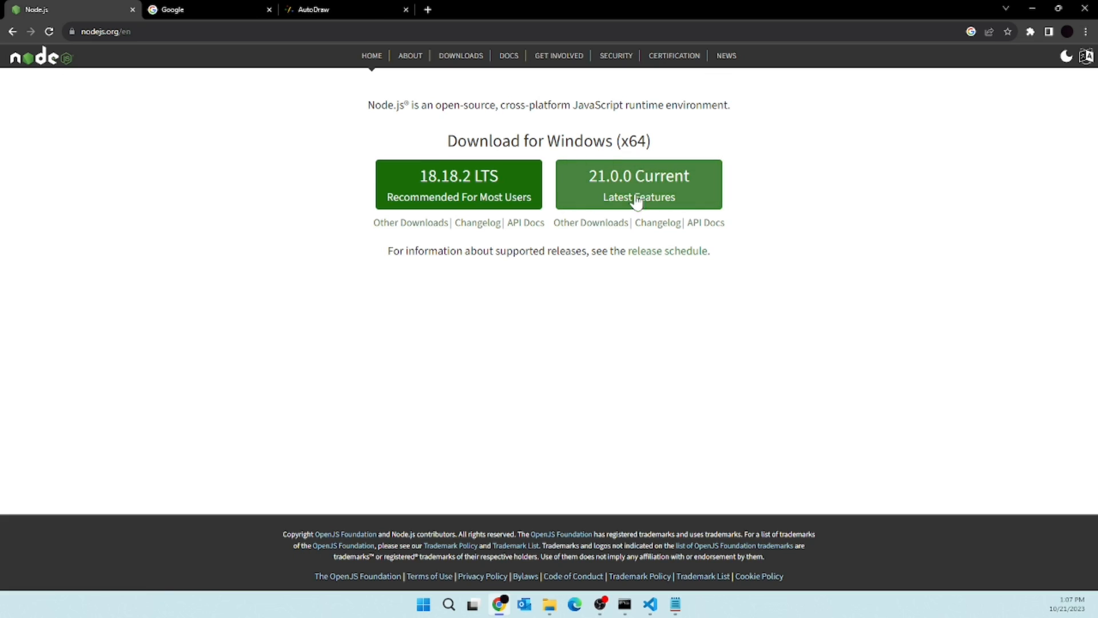
{"action": "mouse_move", "coordinate": [637, 183]}
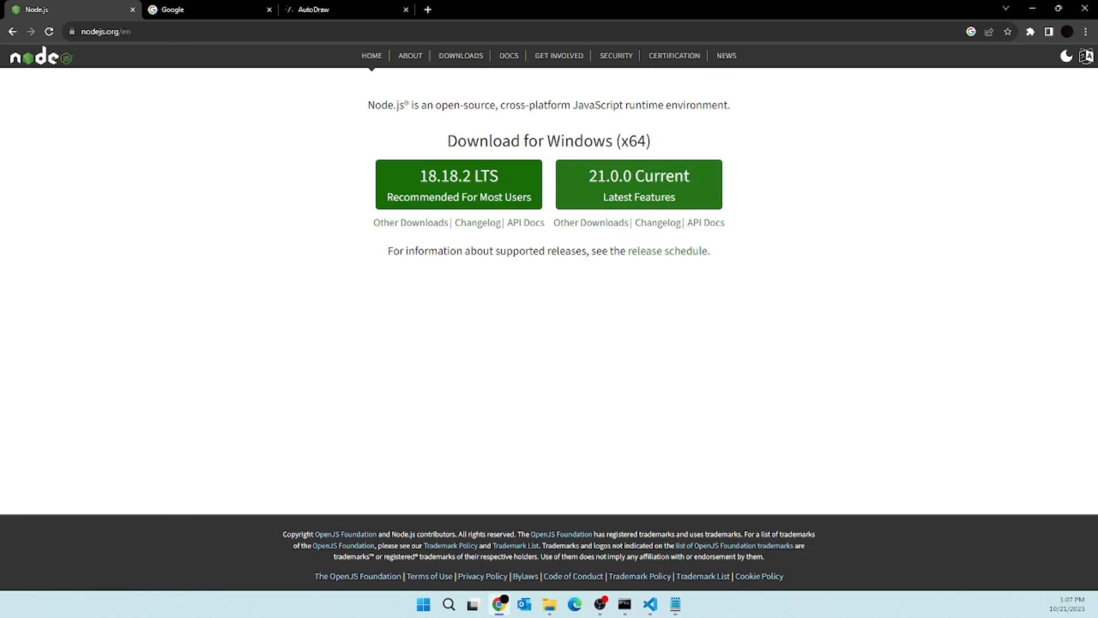
{"action": "mouse_move", "coordinate": [458, 197]}
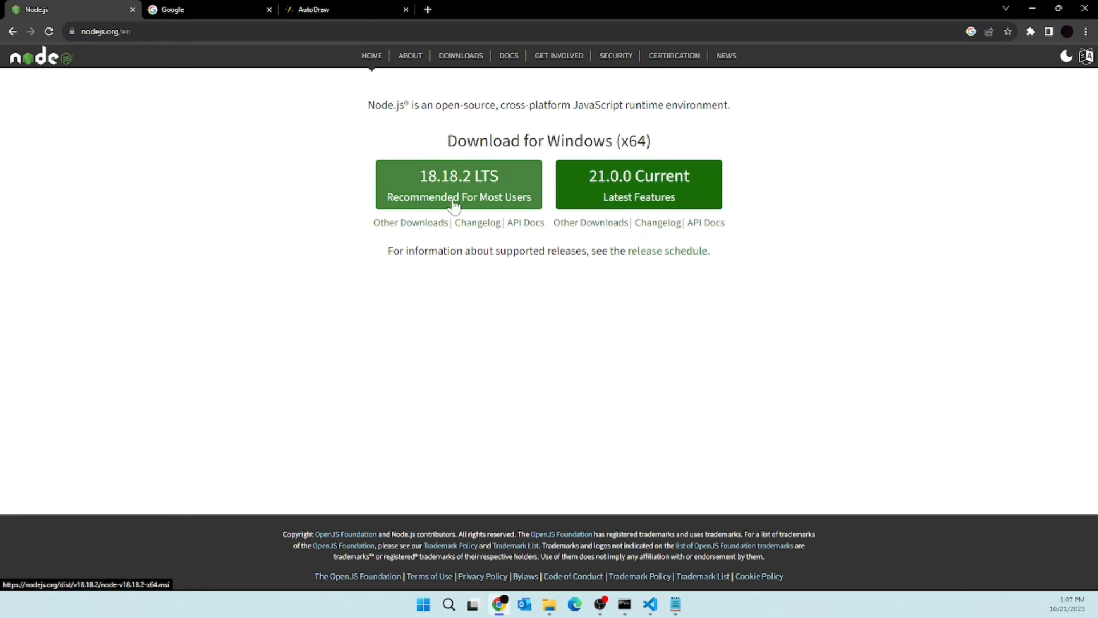
{"action": "mouse_move", "coordinate": [1051, 62]}
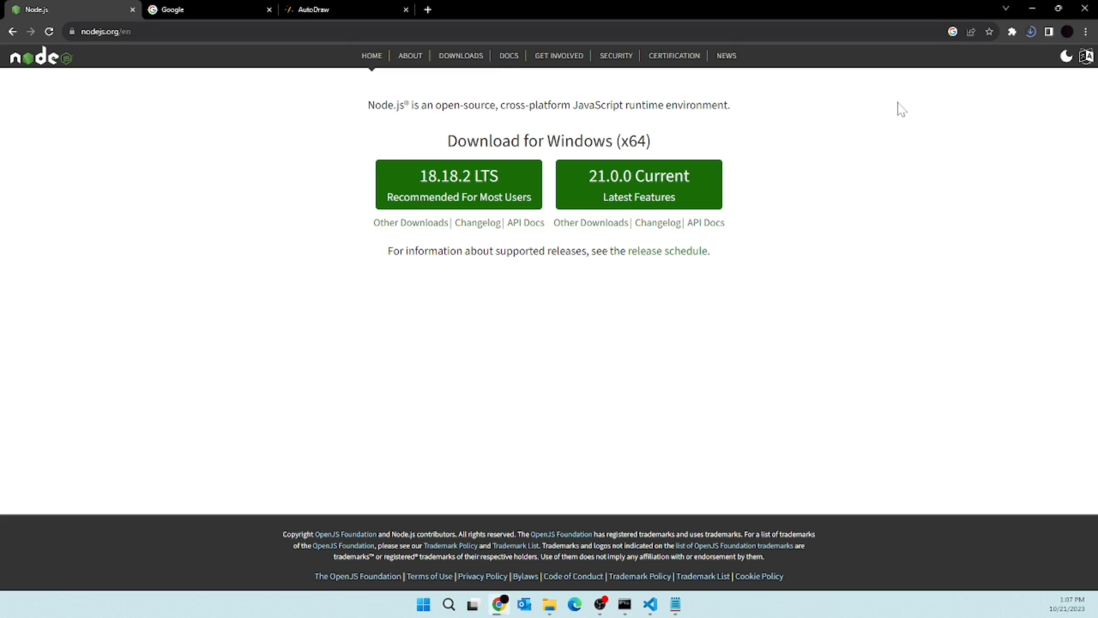
{"action": "left_click", "coordinate": [1029, 31]}
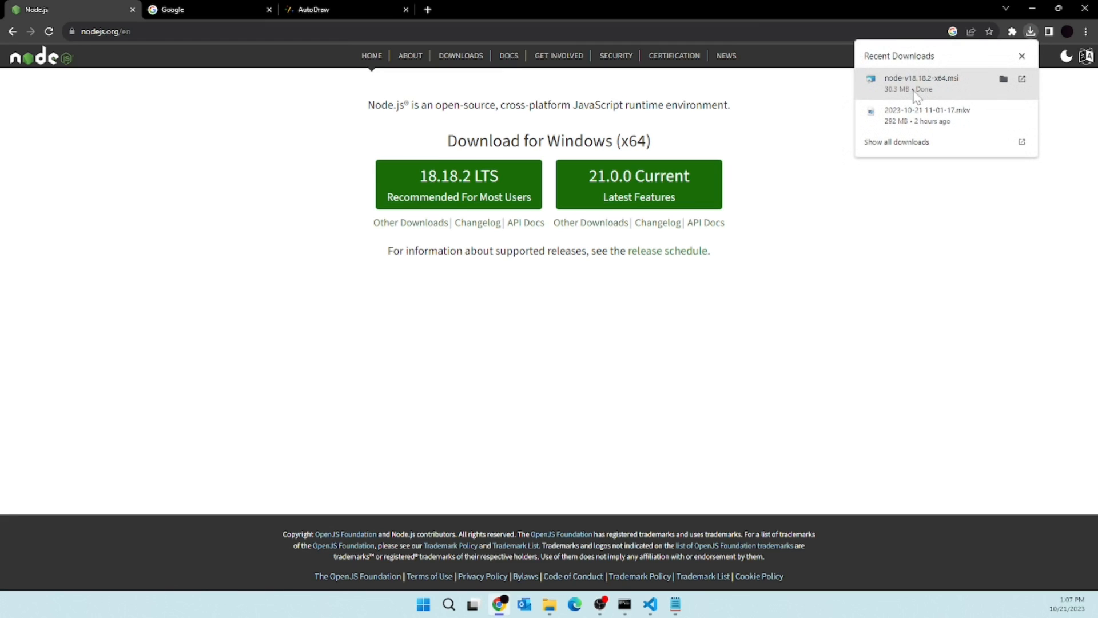
{"action": "left_click", "coordinate": [1022, 56]}
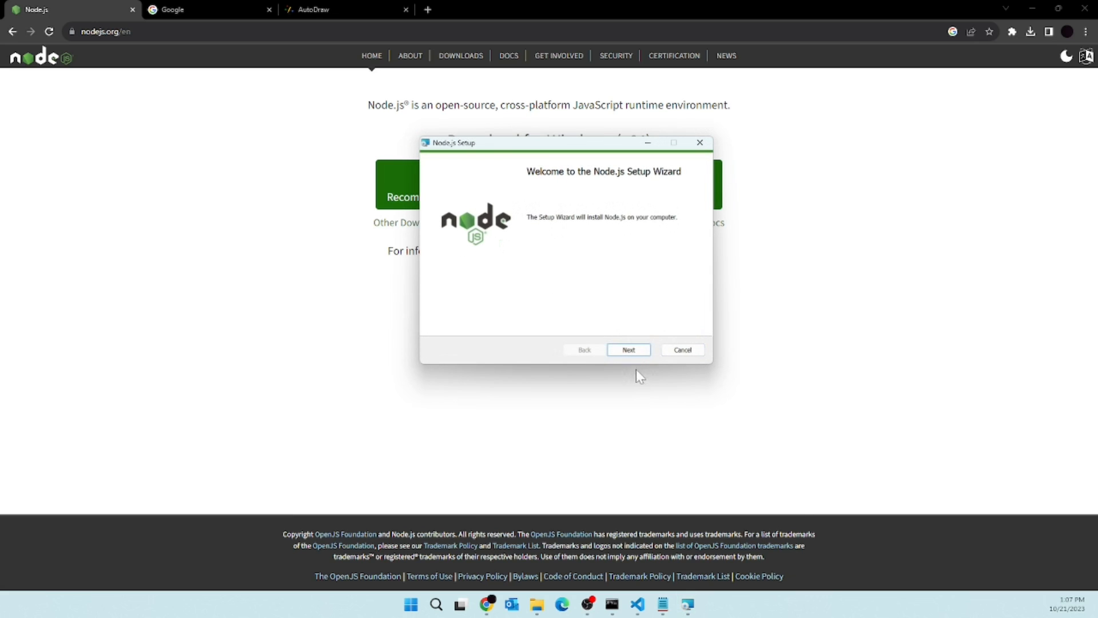
- Accept the Node.js license and default features, skipping the native build tools install
{"action": "left_click", "coordinate": [628, 350]}
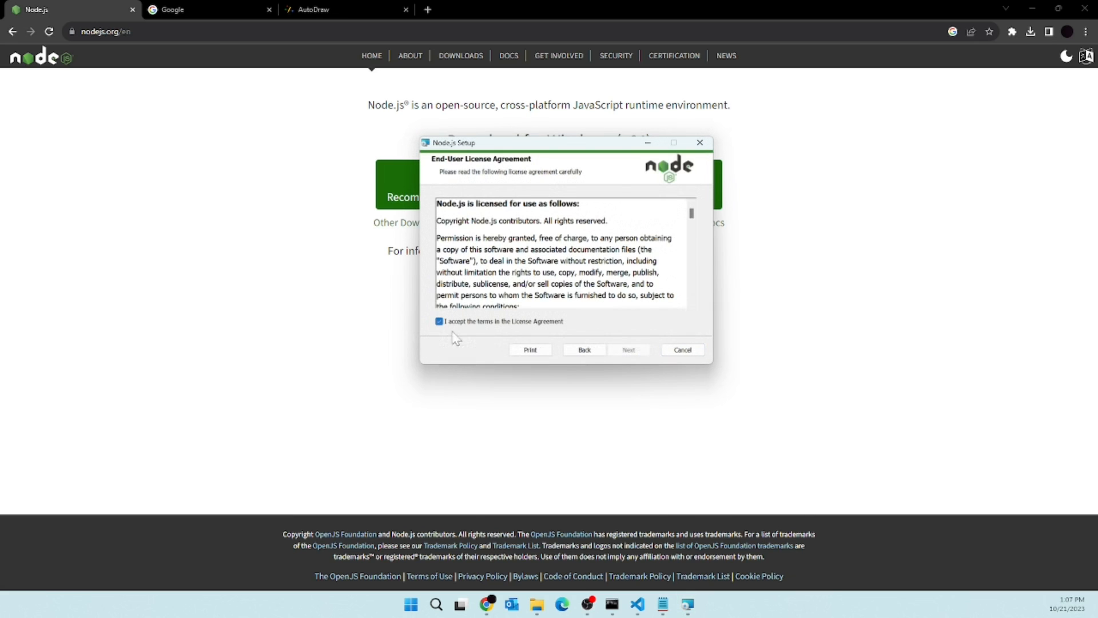
{"action": "left_click", "coordinate": [627, 350]}
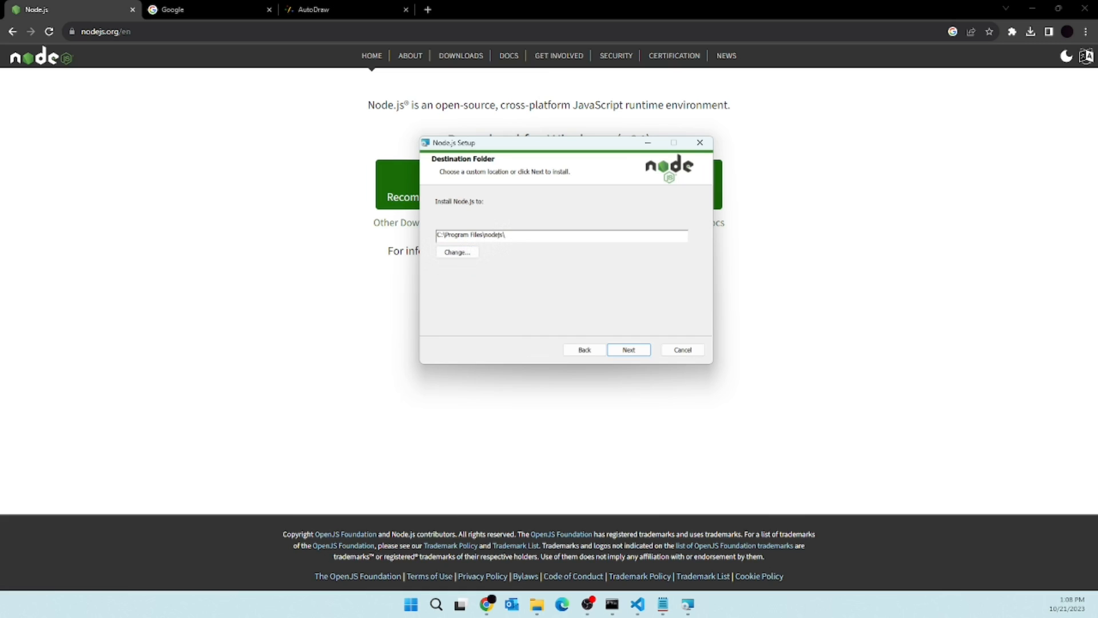
{"action": "left_click", "coordinate": [627, 349]}
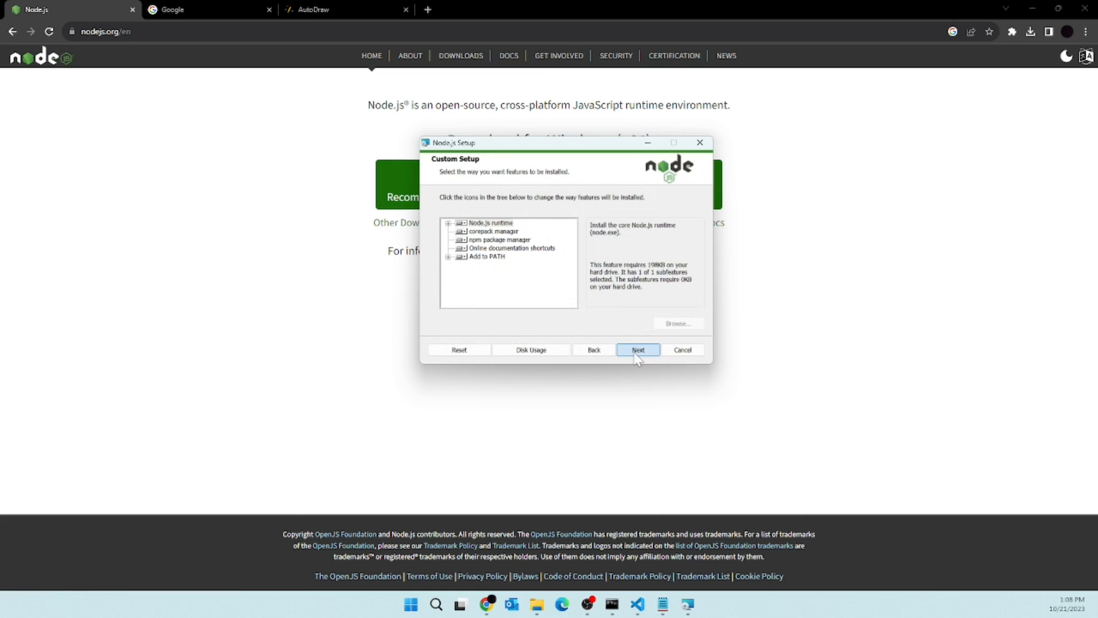
{"action": "left_click", "coordinate": [637, 350]}
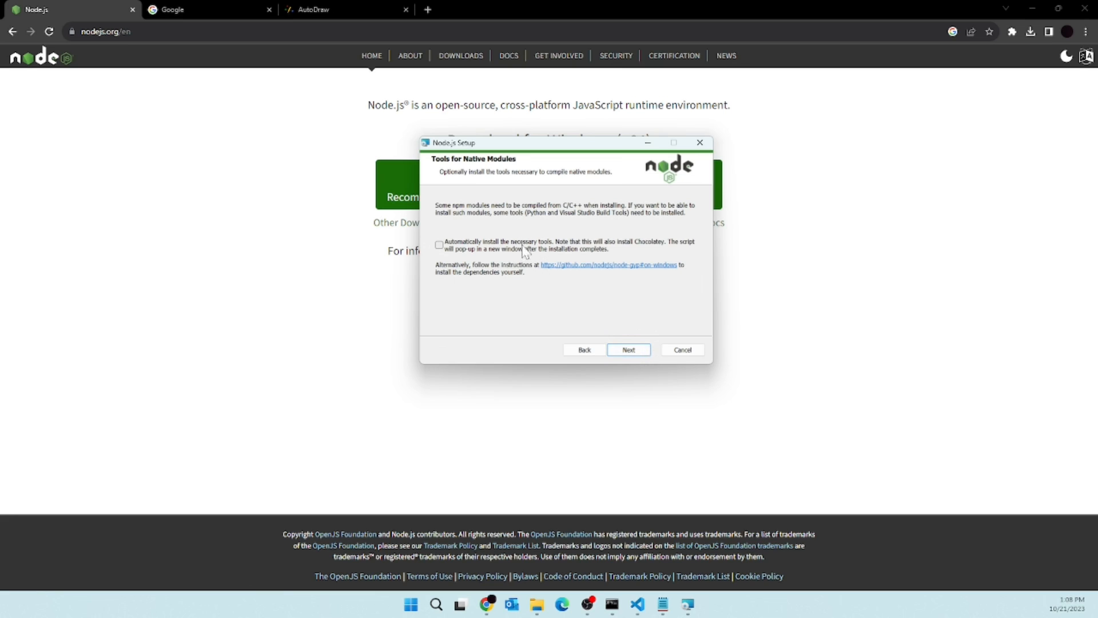
{"action": "mouse_move", "coordinate": [695, 378]}
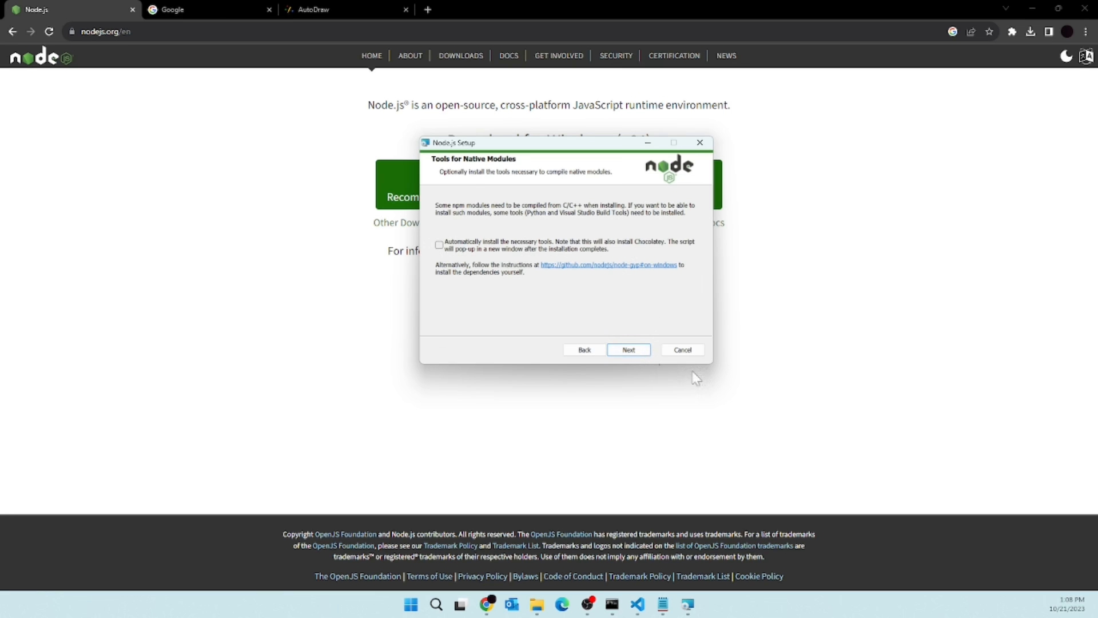
{"action": "left_click", "coordinate": [627, 349]}
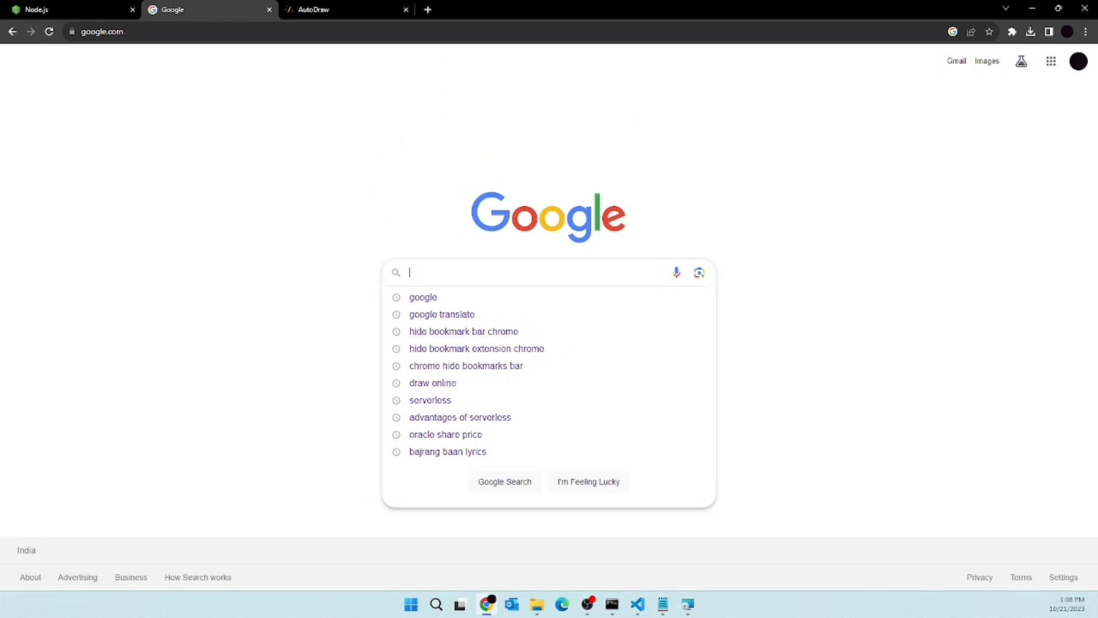
- Search 'server', open serverless.com, and scroll through its homepage and back up
{"action": "type", "text": "server"}
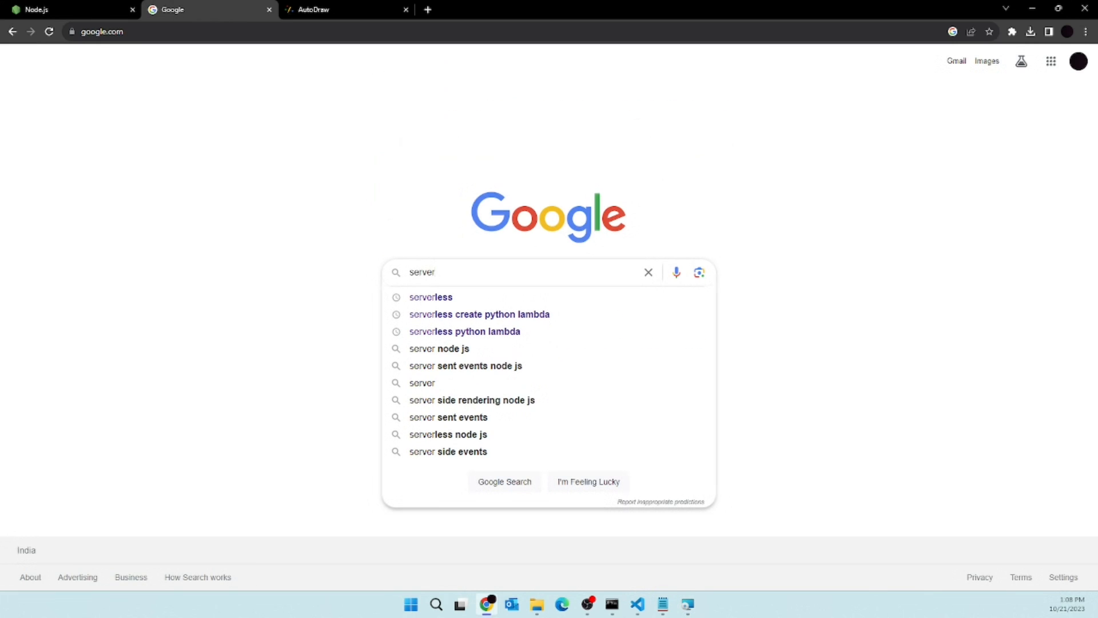
{"action": "left_click", "coordinate": [430, 297]}
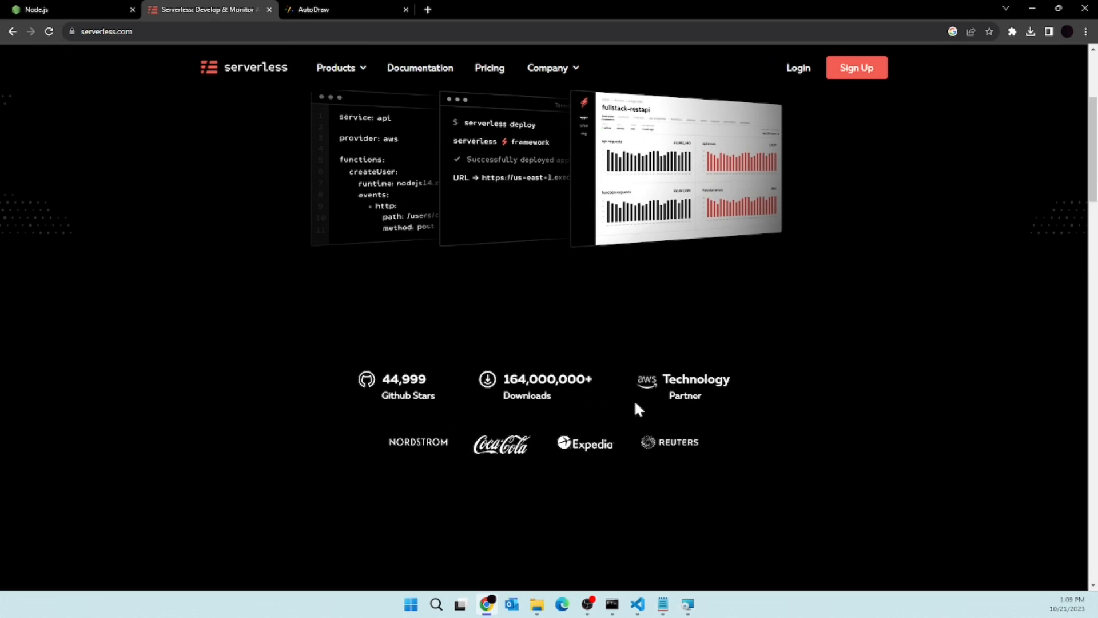
{"action": "mouse_move", "coordinate": [731, 405]}
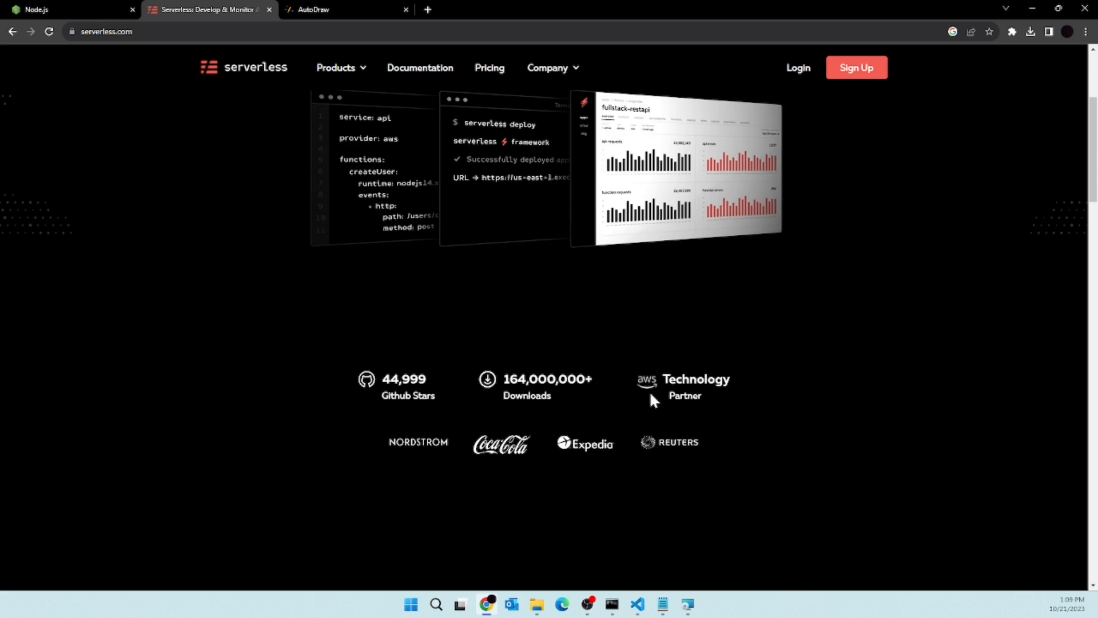
{"action": "scroll", "scroll_direction": "down", "scroll_amount": 3}
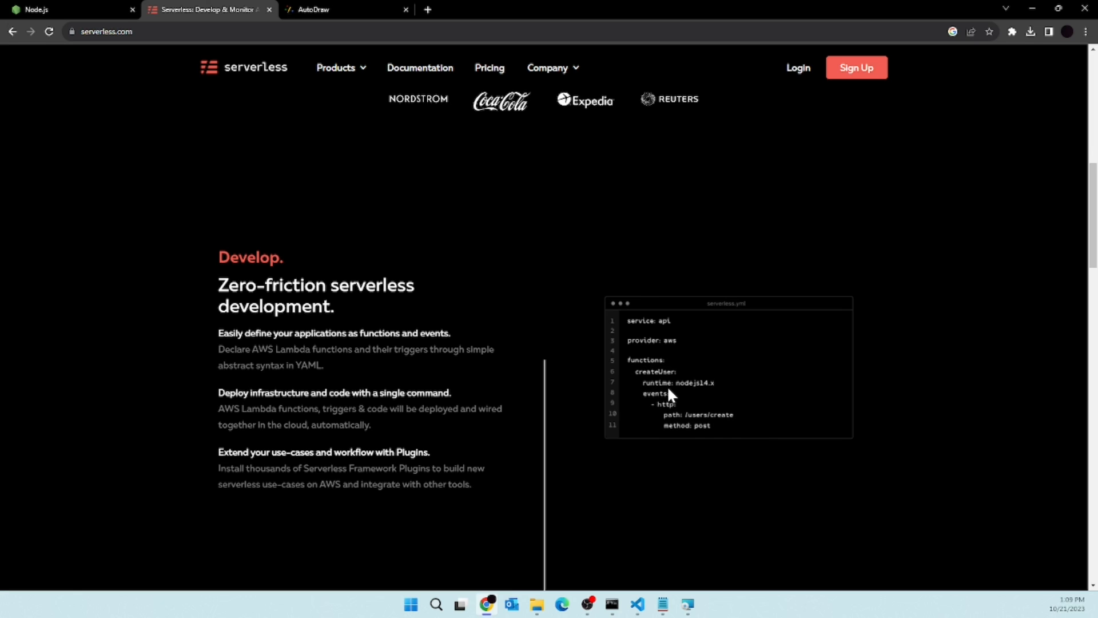
{"action": "scroll", "scroll_direction": "down", "scroll_amount": 3}
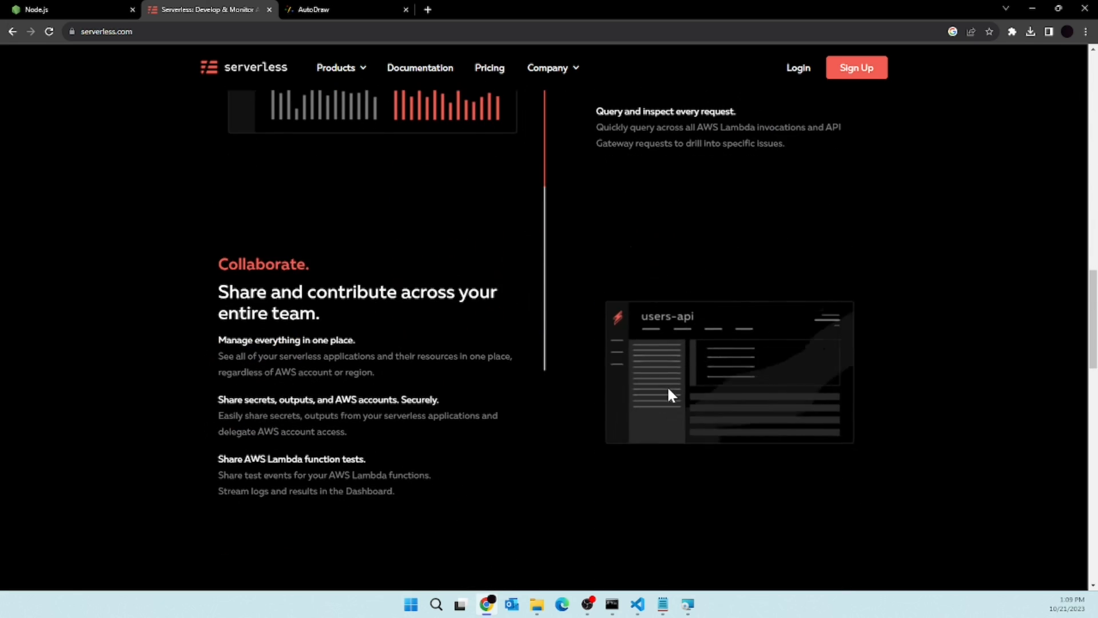
{"action": "scroll", "scroll_direction": "down", "scroll_amount": 3}
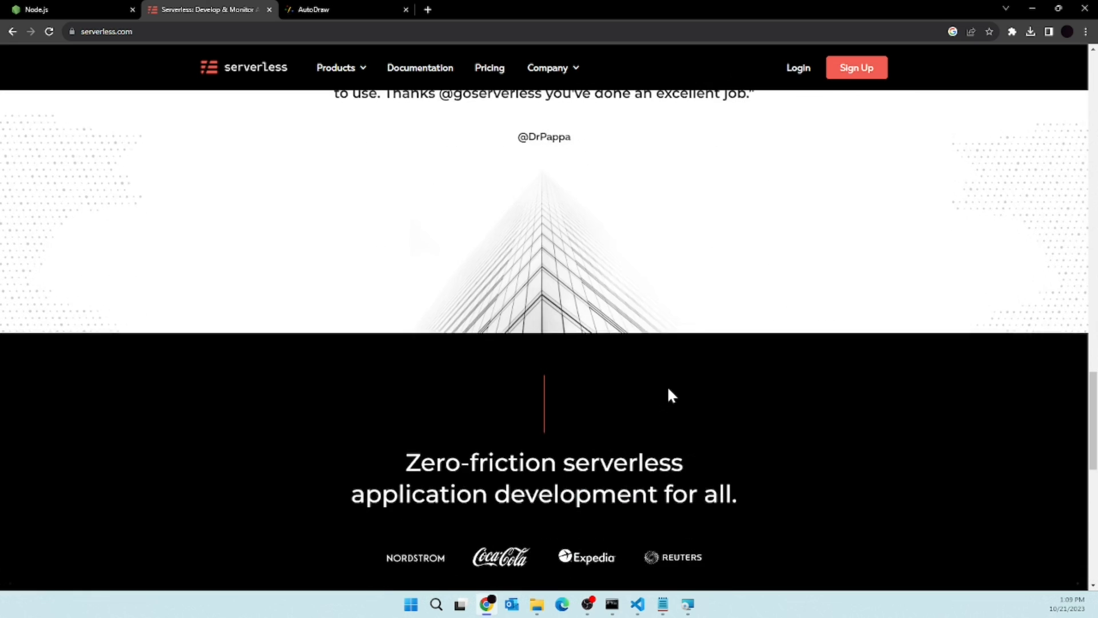
{"action": "scroll", "scroll_direction": "down", "scroll_amount": 3}
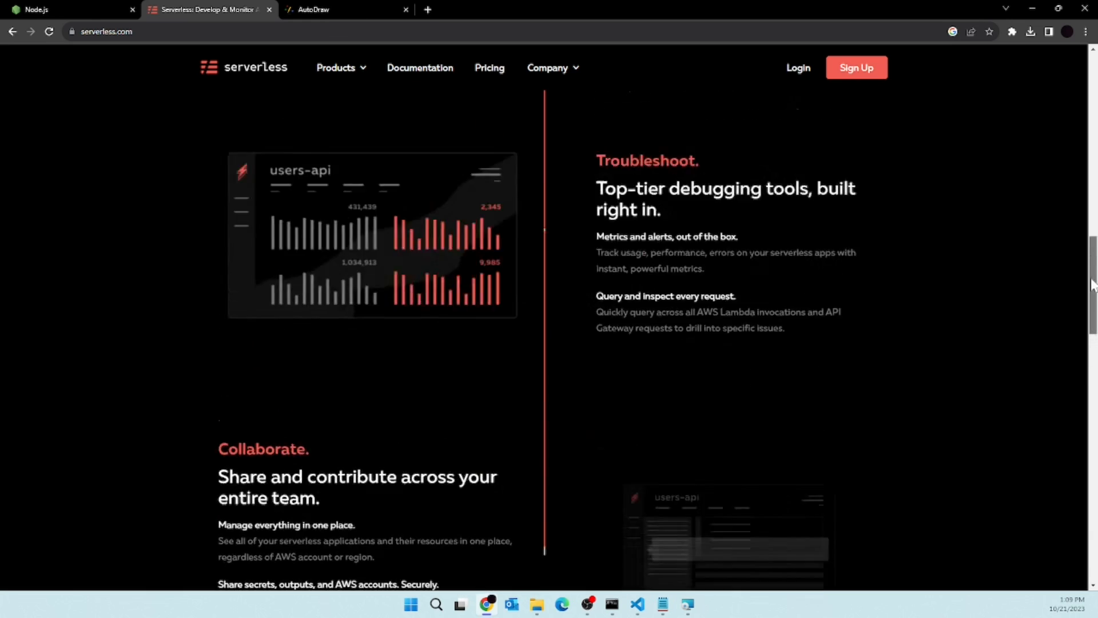
{"action": "scroll", "scroll_direction": "up", "scroll_amount": 3}
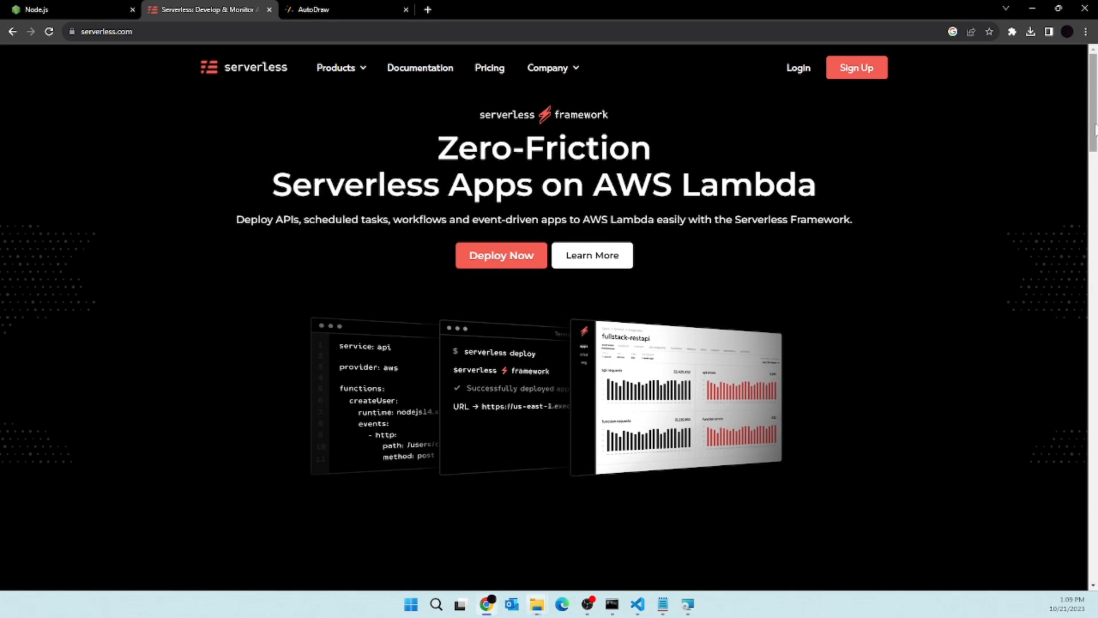
{"action": "mouse_move", "coordinate": [919, 321]}
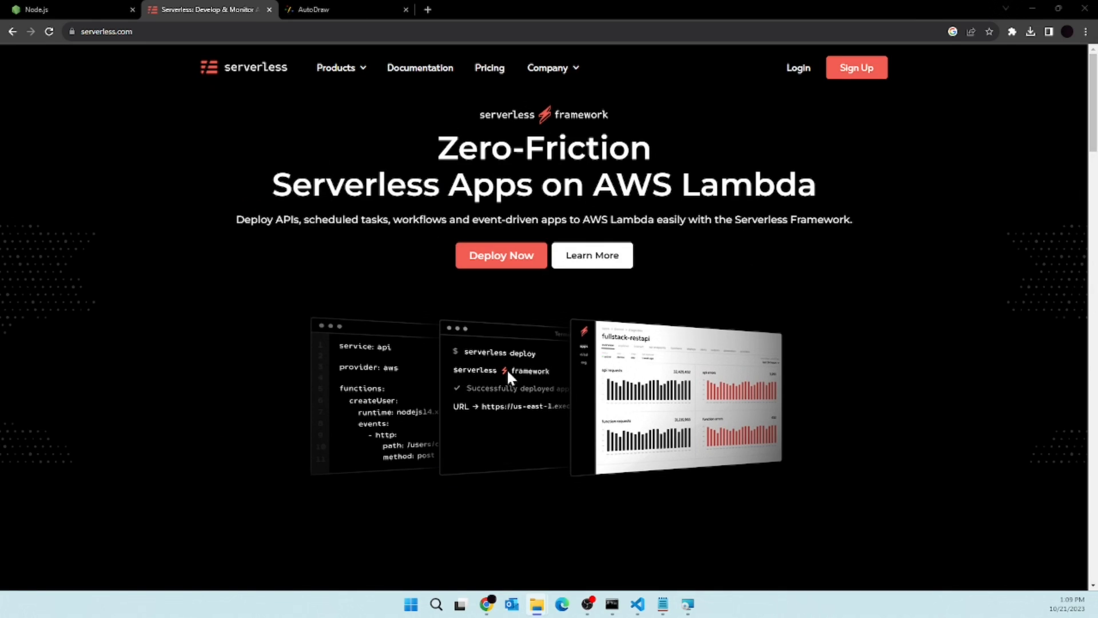
{"action": "mouse_move", "coordinate": [528, 363]}
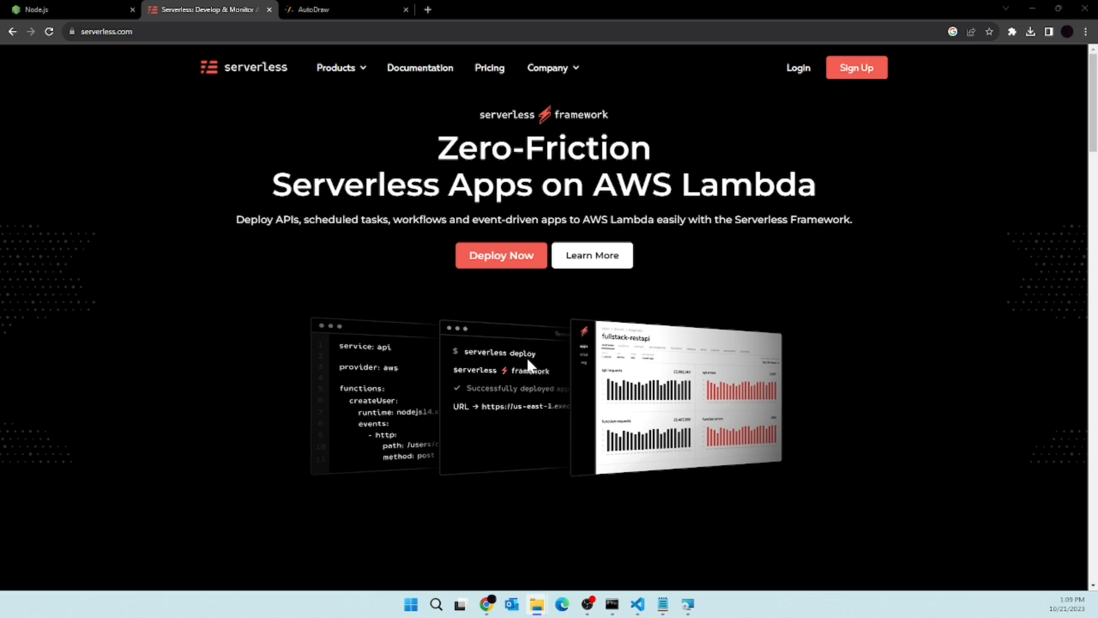
{"action": "mouse_move", "coordinate": [234, 119]}
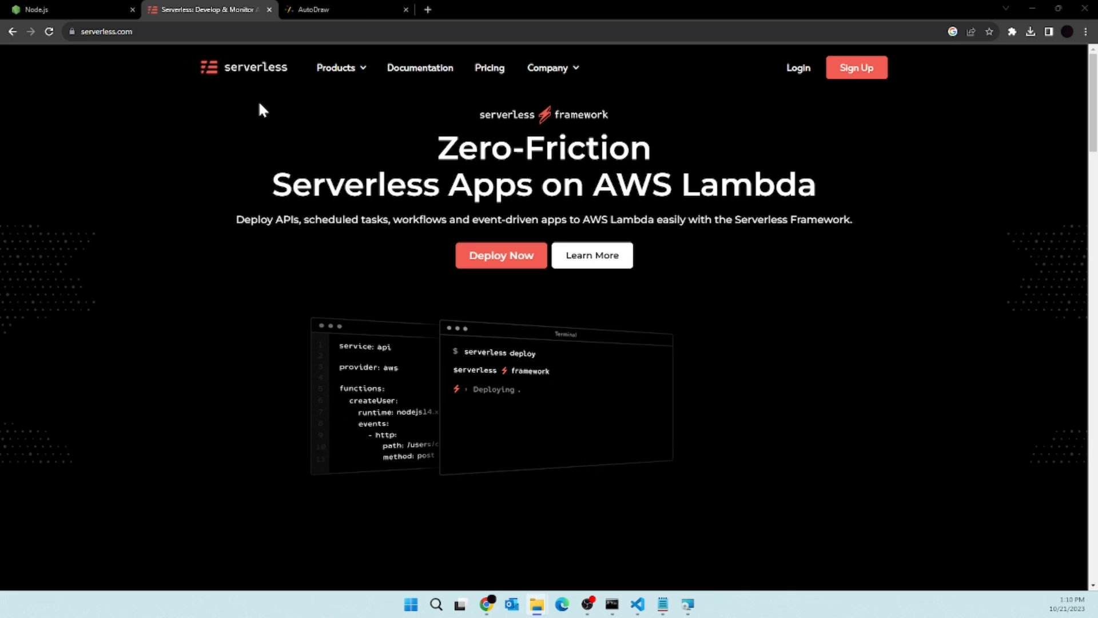
- Glance over the Node.js, Serverless and AutoDraw tabs, then finish the Node.js installer
{"action": "left_click", "coordinate": [63, 9]}
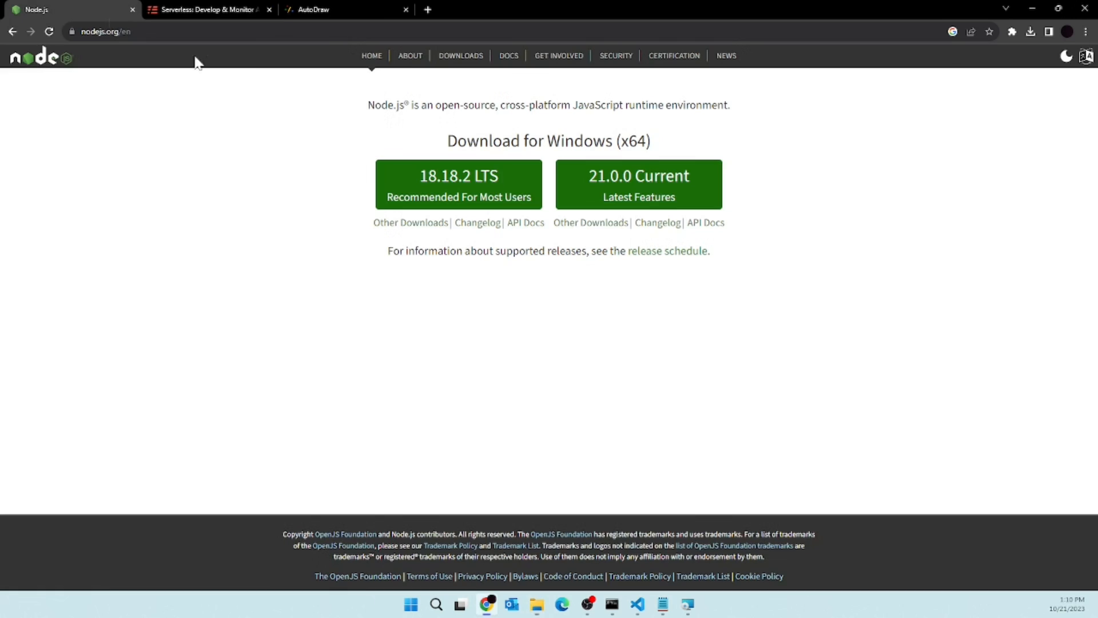
{"action": "left_click", "coordinate": [343, 10]}
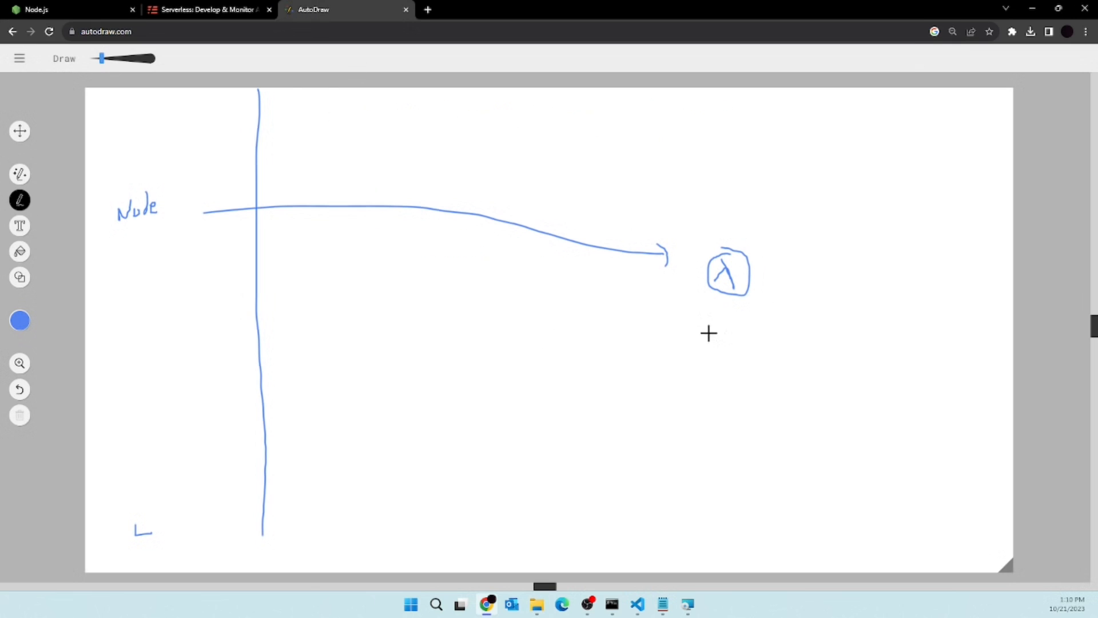
{"action": "mouse_move", "coordinate": [768, 271]}
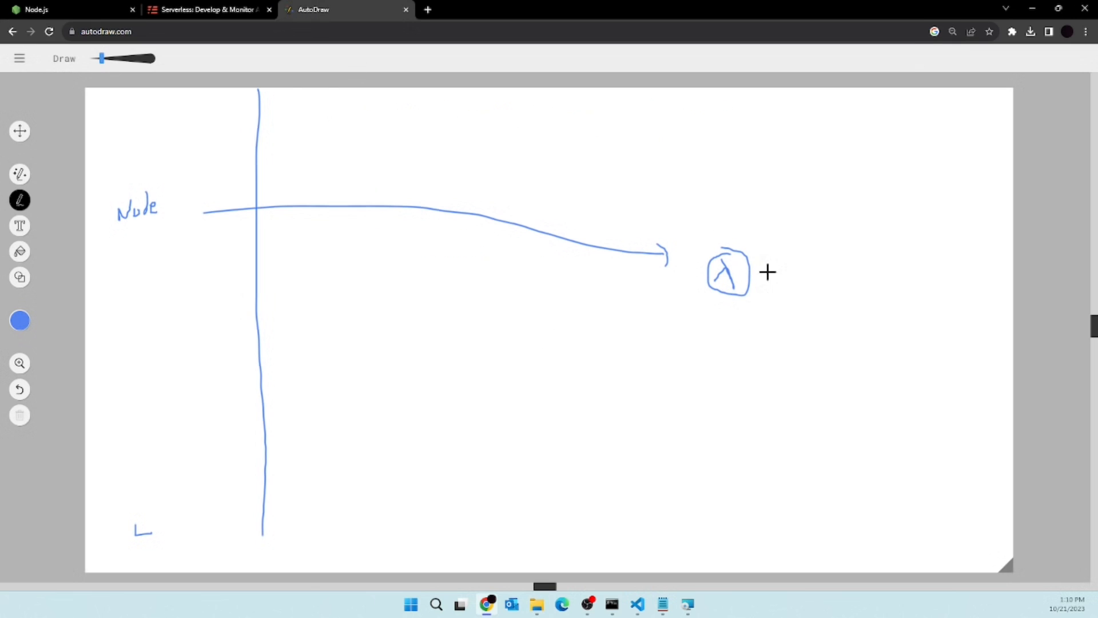
{"action": "mouse_move", "coordinate": [352, 201]}
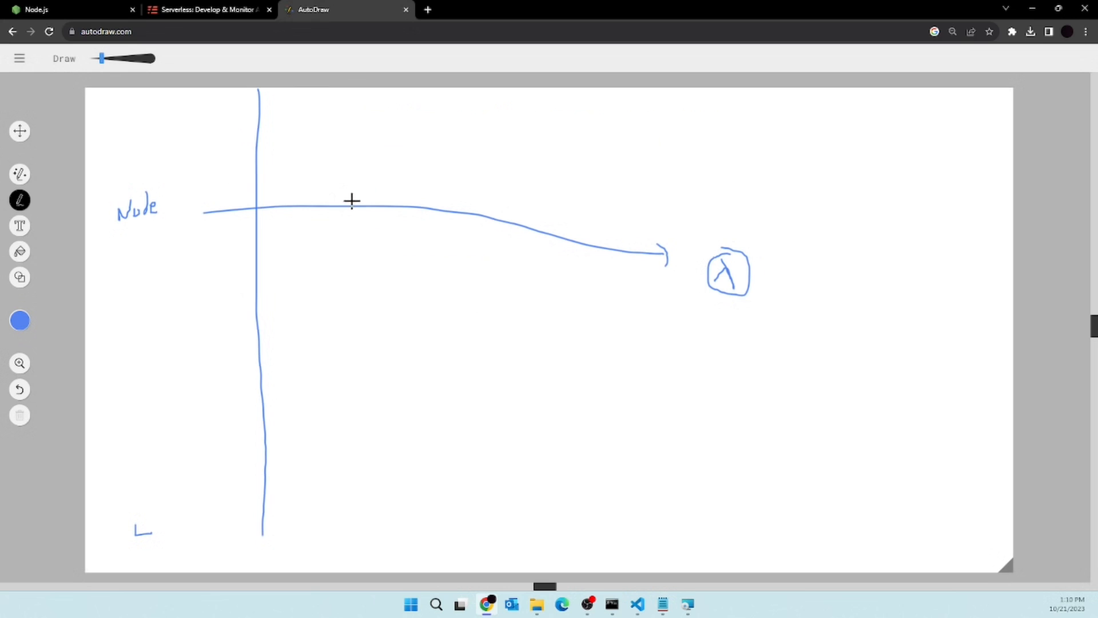
{"action": "mouse_move", "coordinate": [155, 120]}
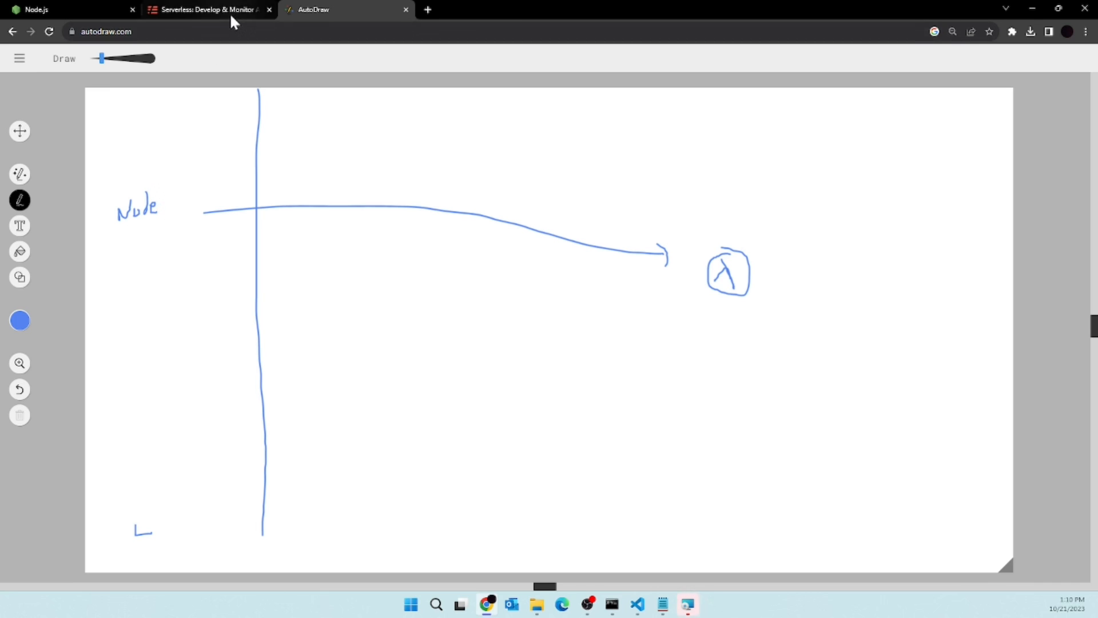
{"action": "left_click", "coordinate": [203, 9]}
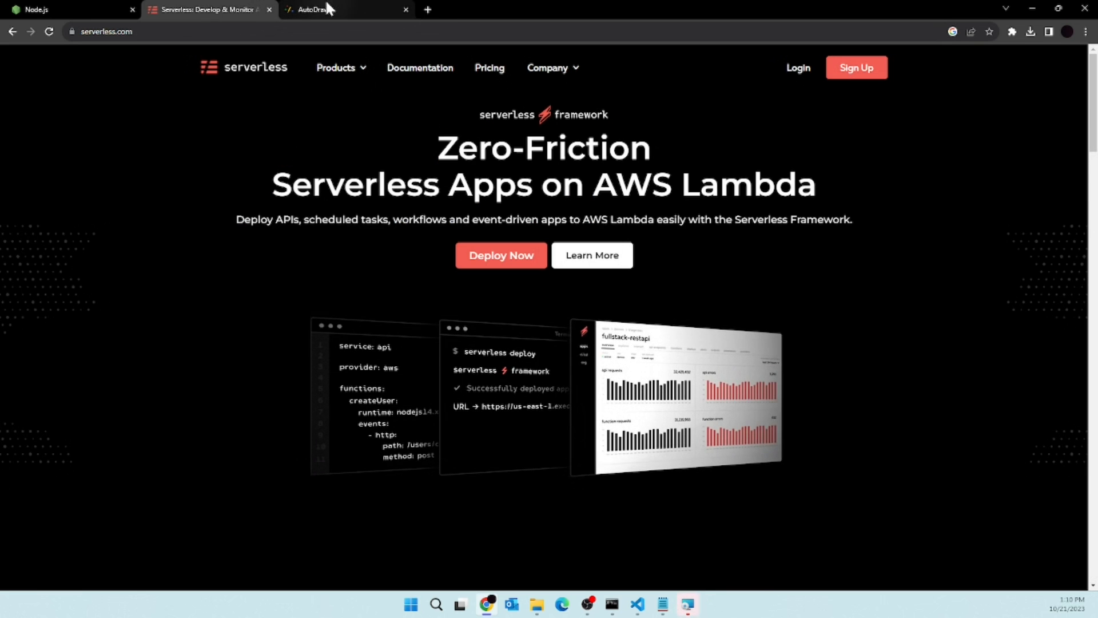
{"action": "left_click", "coordinate": [344, 9]}
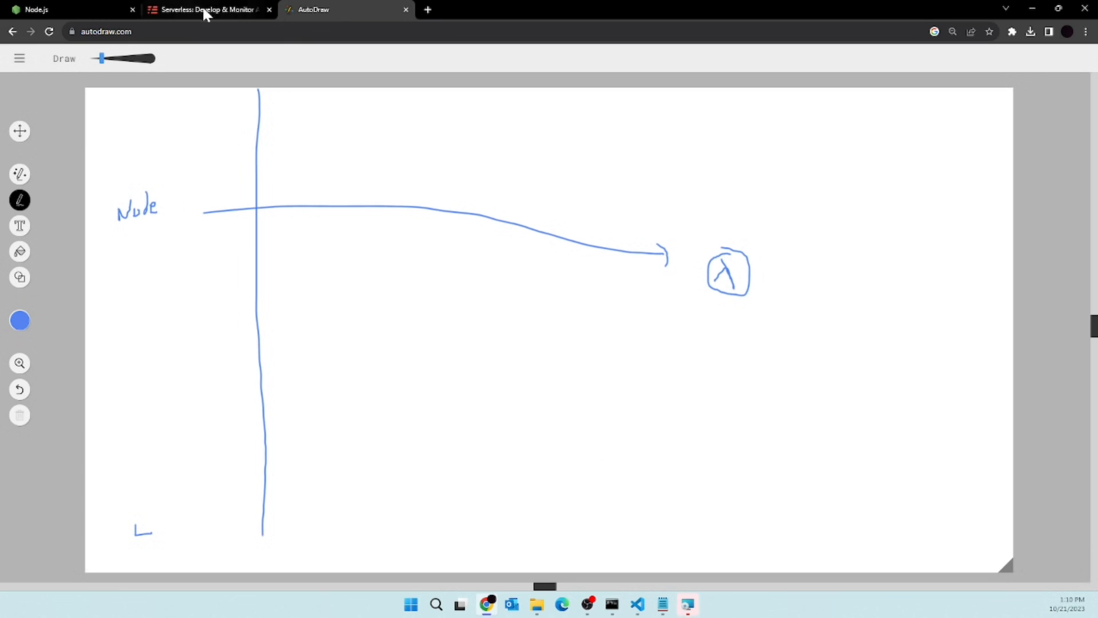
{"action": "mouse_move", "coordinate": [207, 9]}
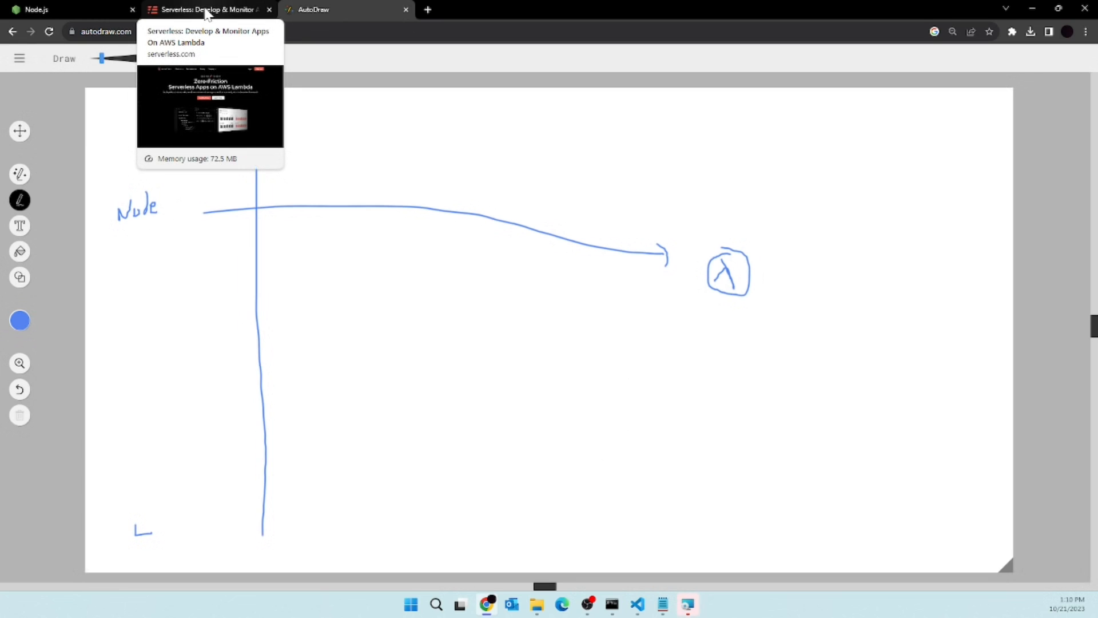
{"action": "left_click", "coordinate": [206, 10]}
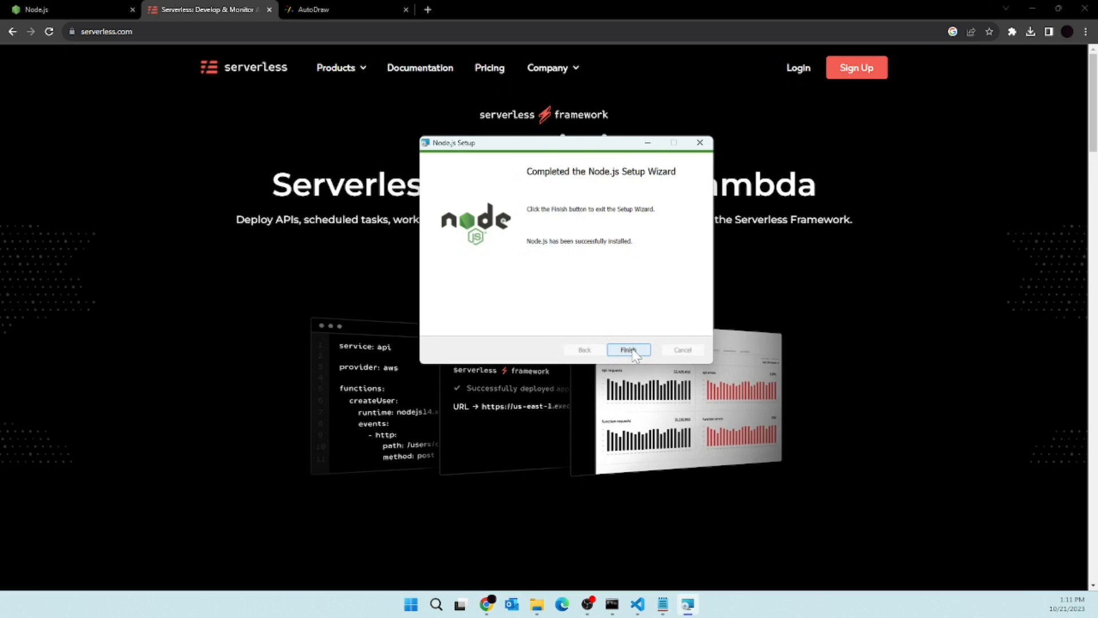
{"action": "left_click", "coordinate": [627, 350]}
{"action": "type", "text": "cm"}
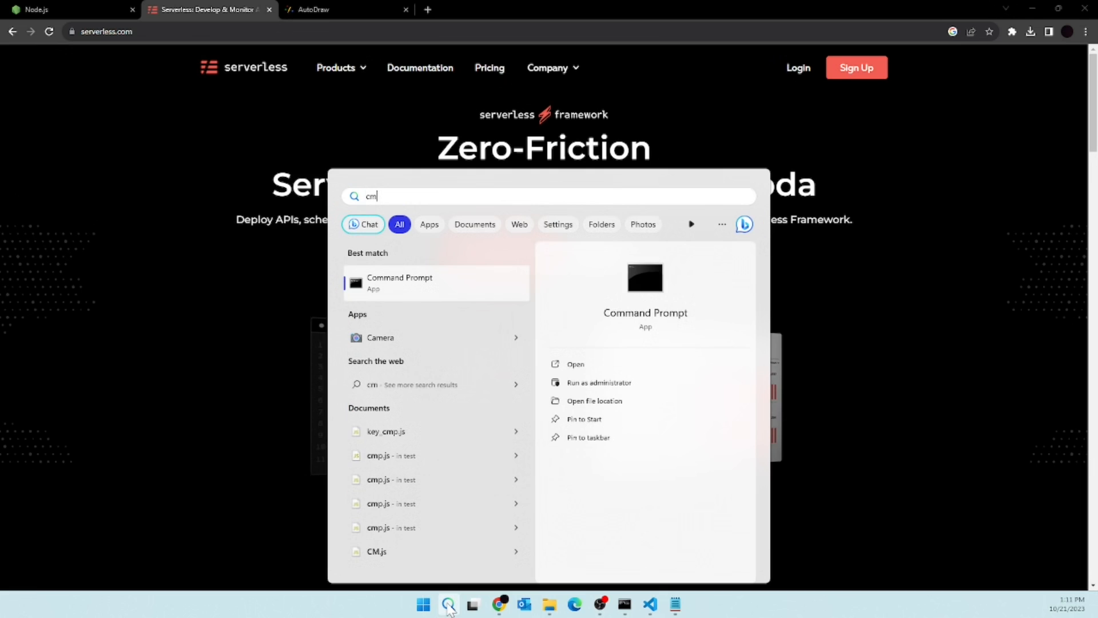
- In an administrator Command Prompt, run node -v (v18.18.2) and npm (9.8.1)
{"action": "right_click", "coordinate": [399, 282]}
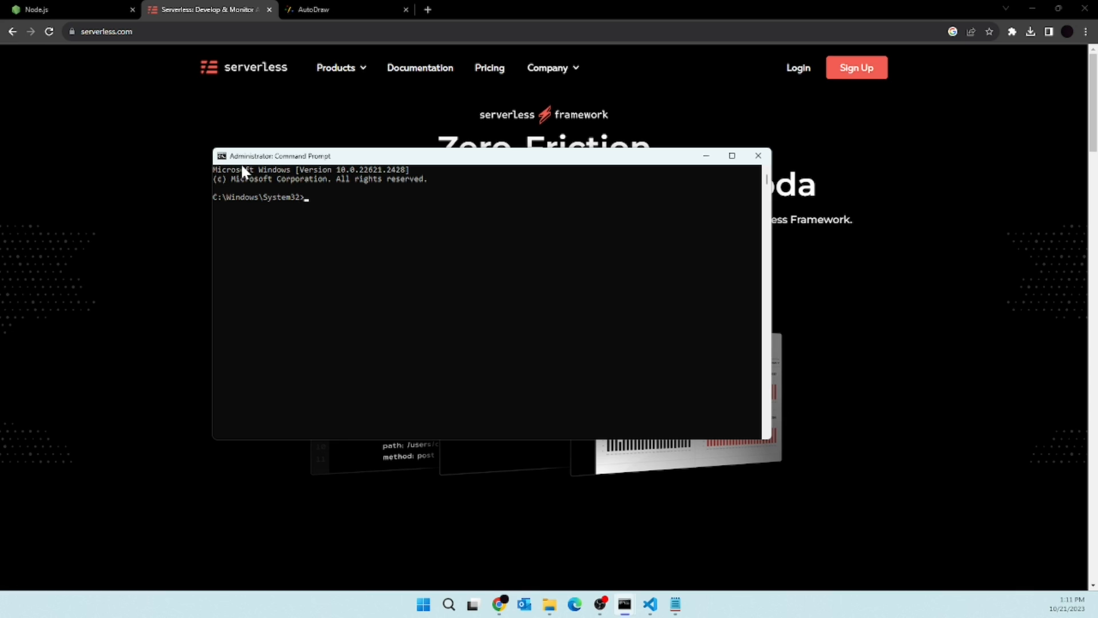
{"action": "mouse_move", "coordinate": [371, 237]}
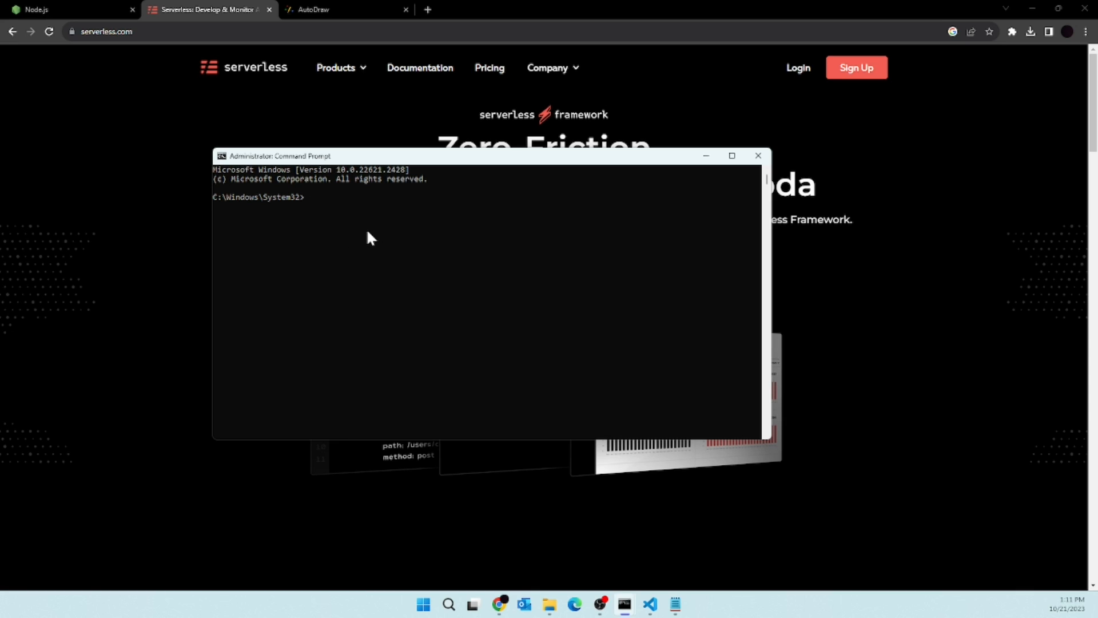
{"action": "mouse_move", "coordinate": [325, 240]}
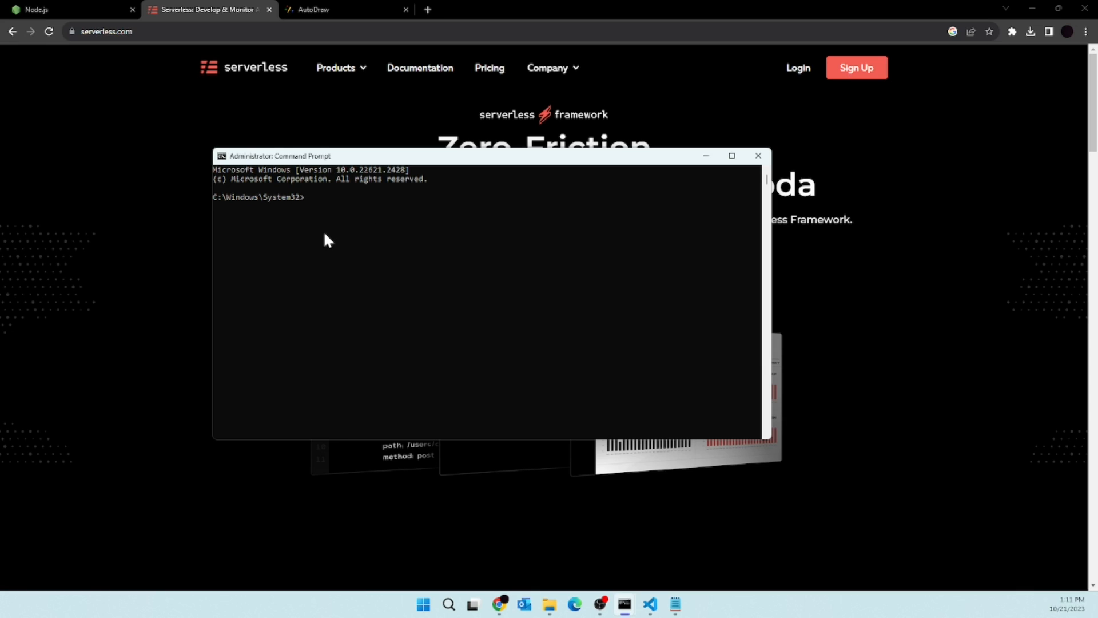
{"action": "type", "text": "n"}
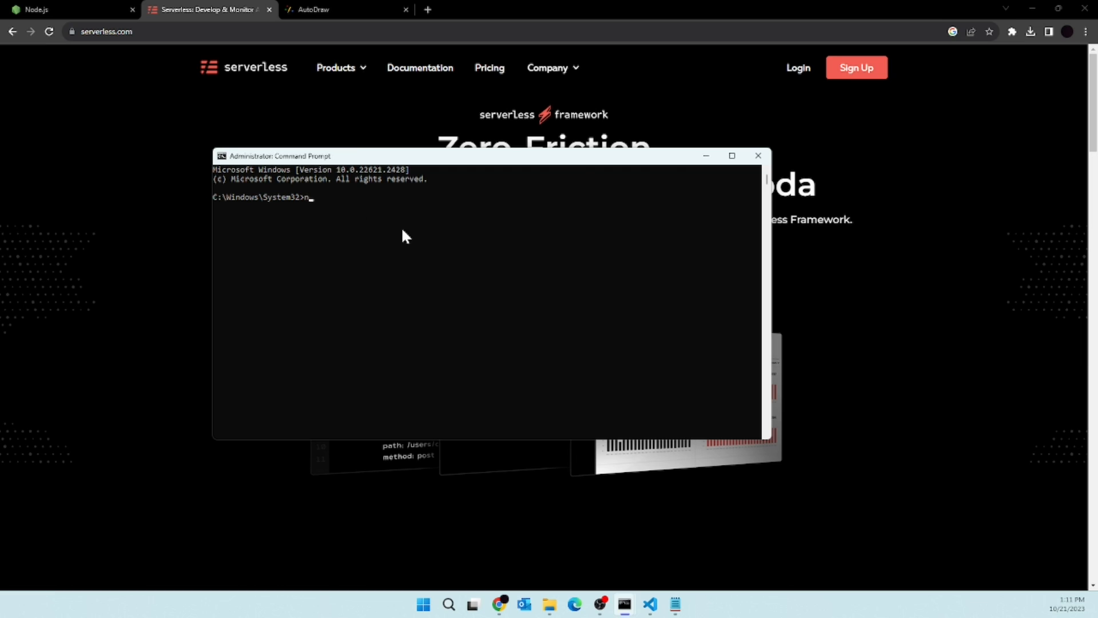
{"action": "type", "text": "ode -v"}
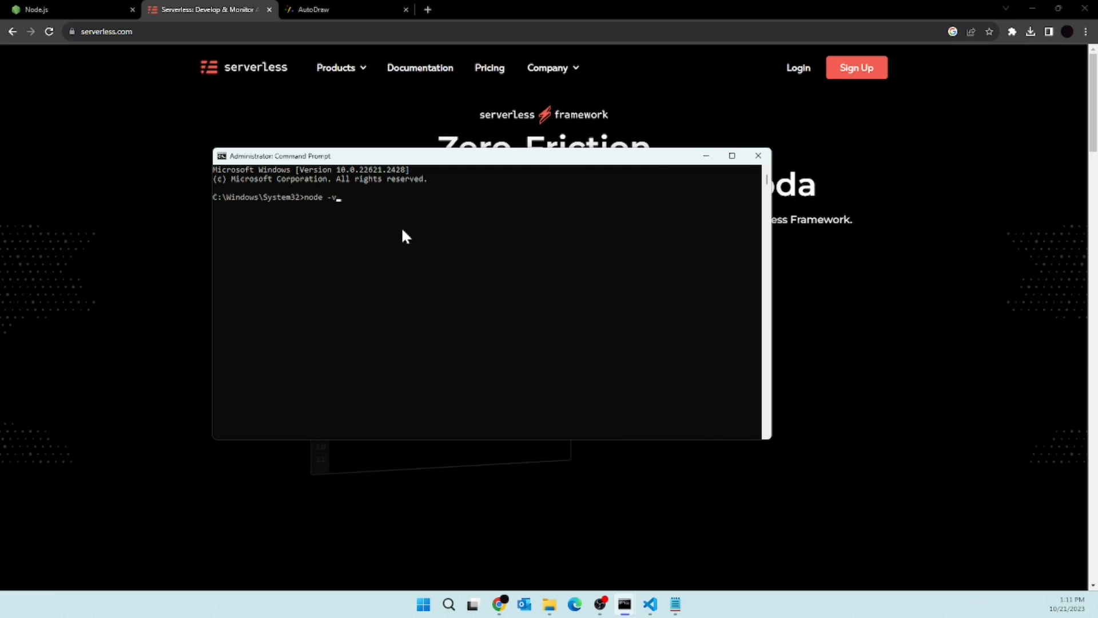
{"action": "key", "text": "Return"}
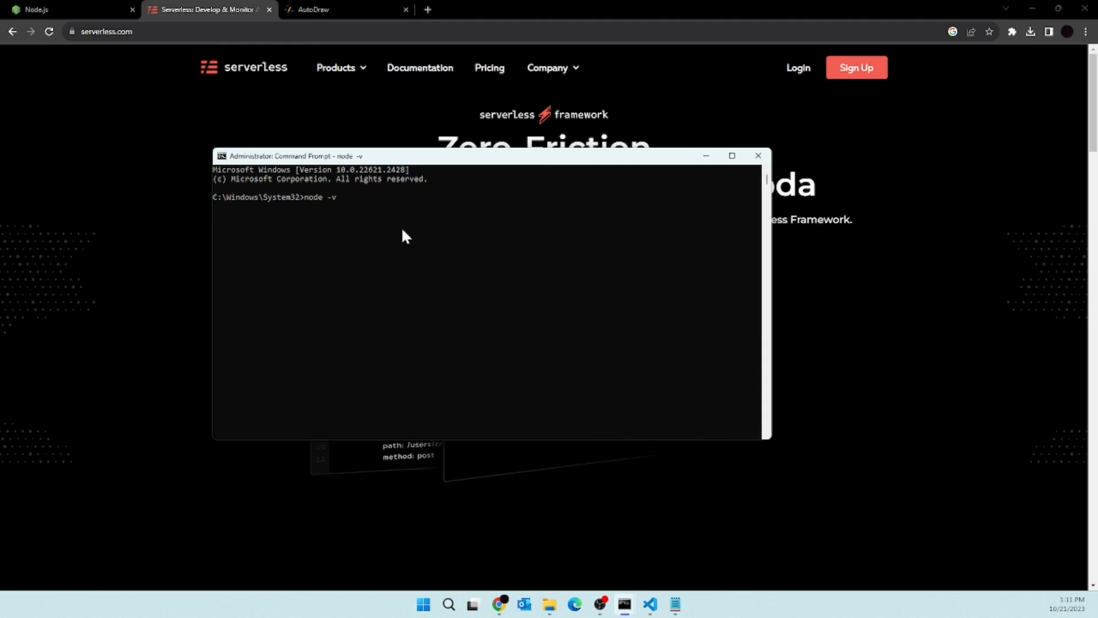
{"action": "key", "text": "Return"}
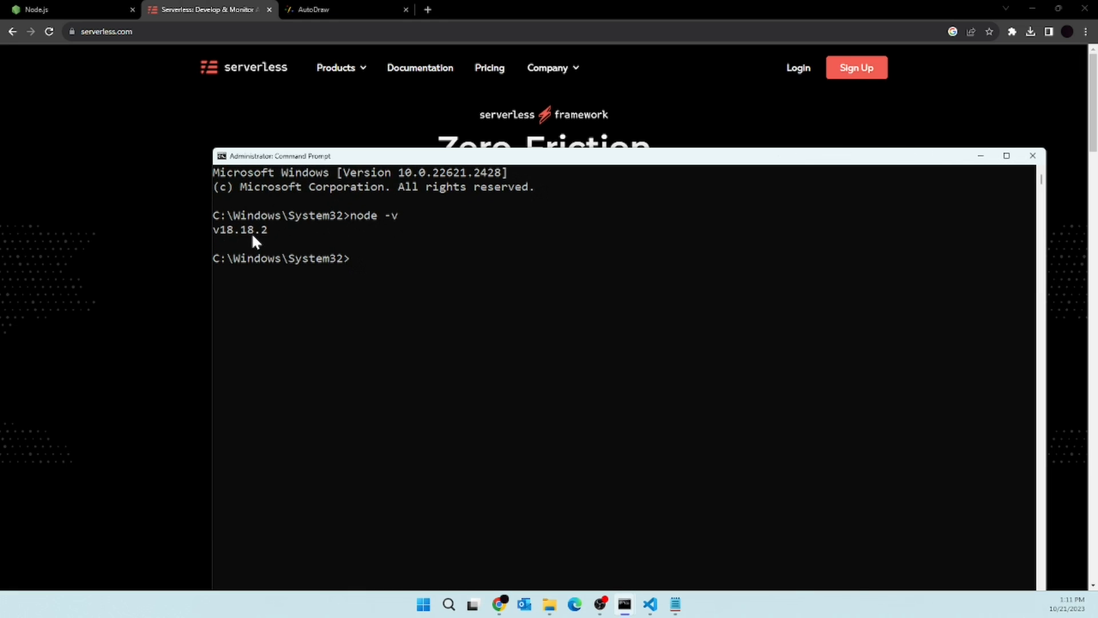
{"action": "mouse_move", "coordinate": [1055, 89]}
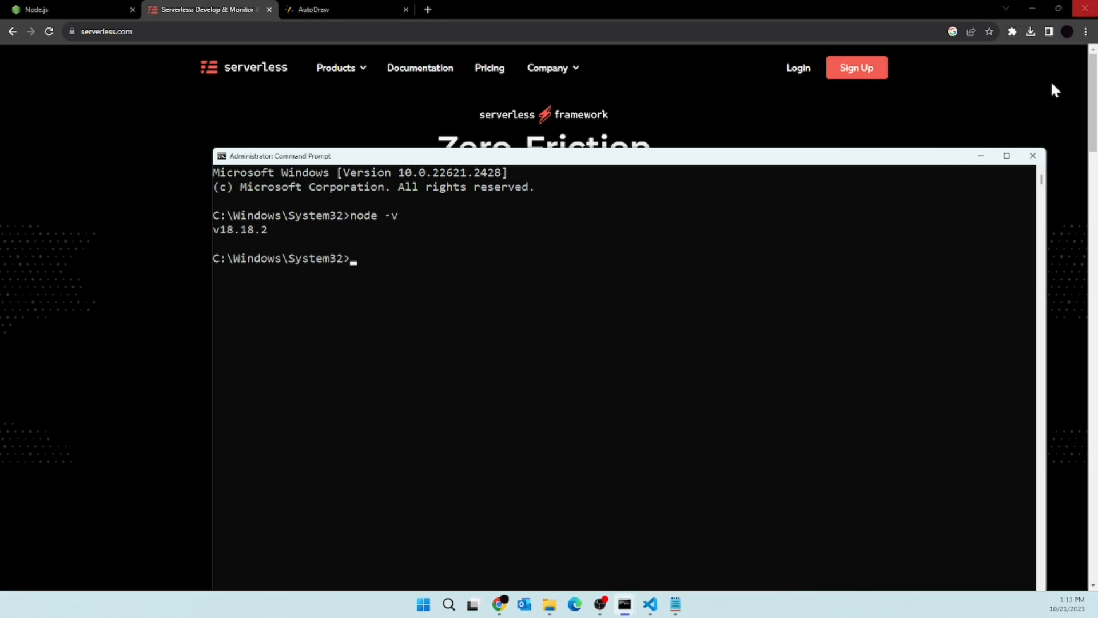
{"action": "type", "text": "npm"}
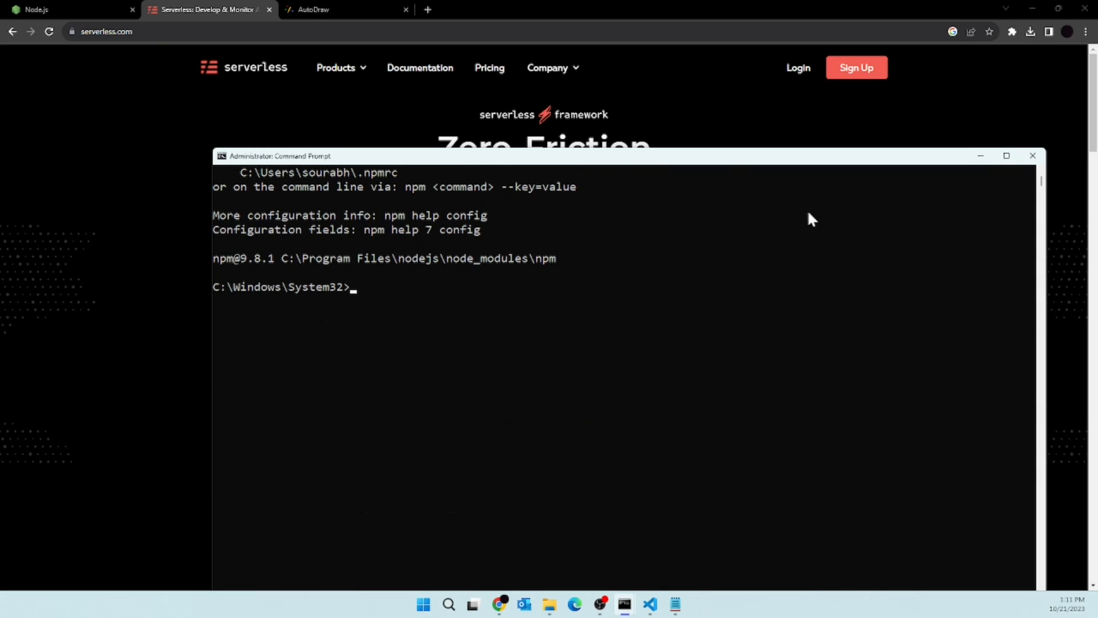
{"action": "mouse_move", "coordinate": [683, 435]}
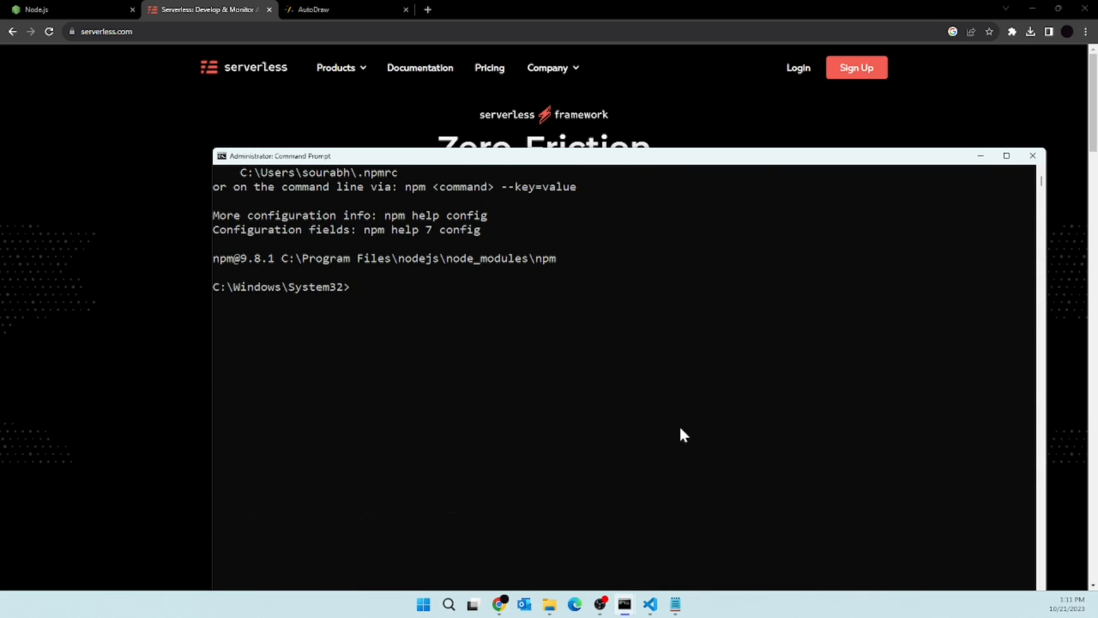
{"action": "mouse_move", "coordinate": [63, 9]}
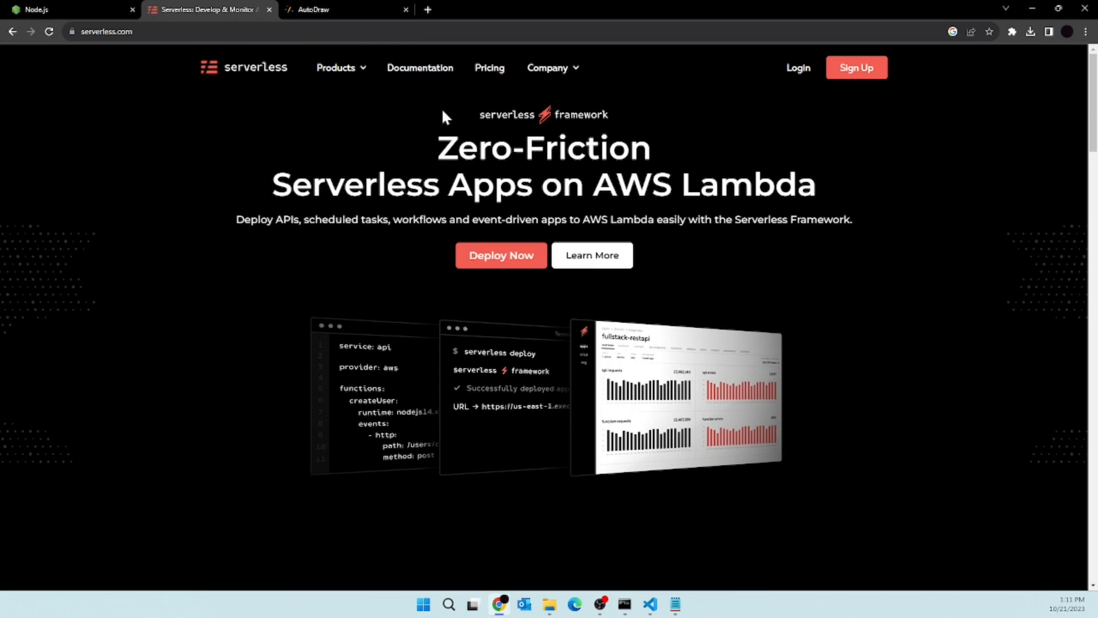
{"action": "mouse_move", "coordinate": [419, 69]}
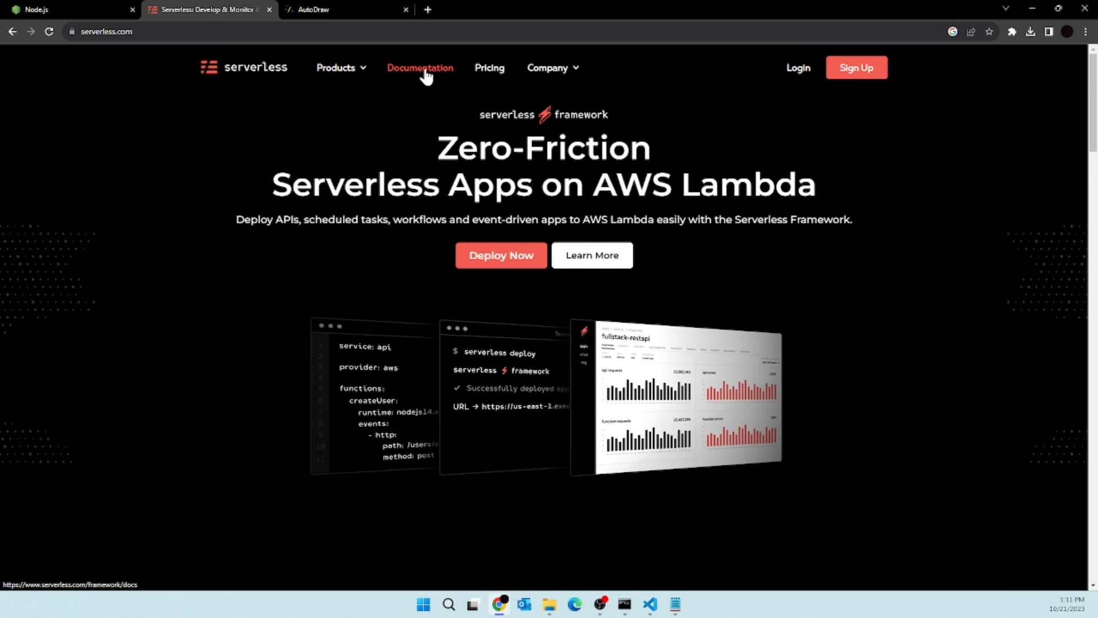
- Open the Serverless Documentation and navigate to Get Started > Setup
{"action": "left_click", "coordinate": [420, 68]}
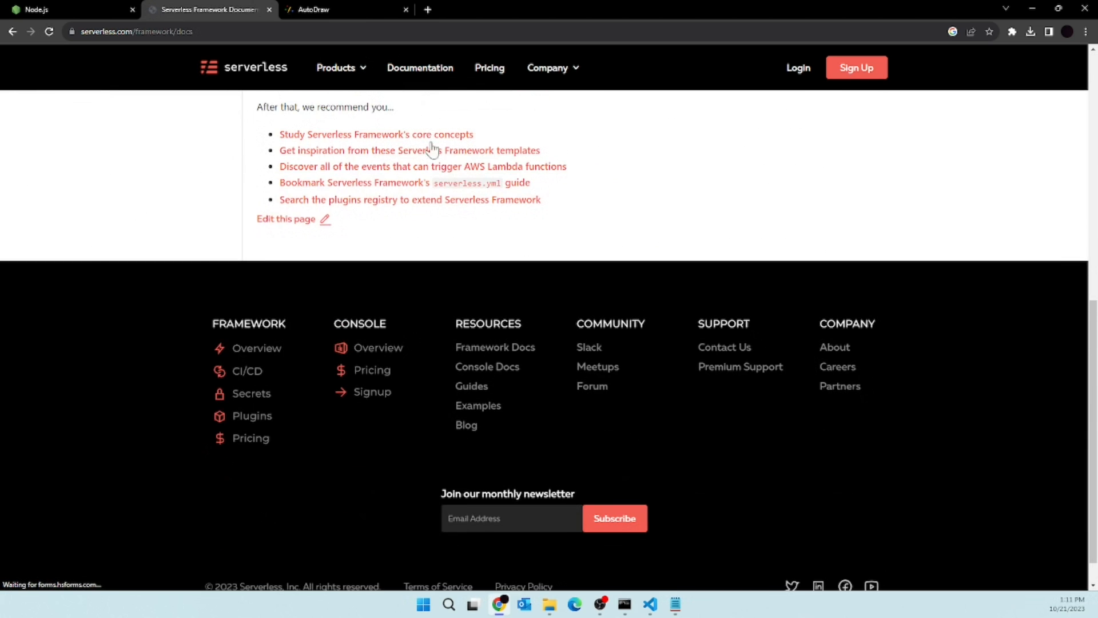
{"action": "scroll", "scroll_direction": "up", "scroll_amount": 3}
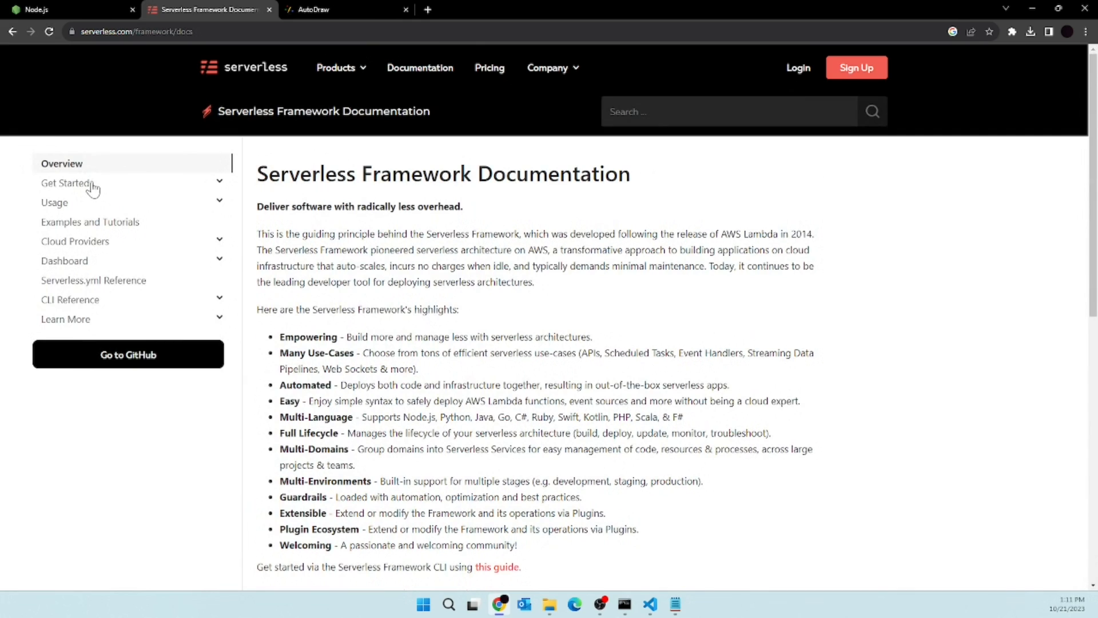
{"action": "left_click", "coordinate": [66, 184]}
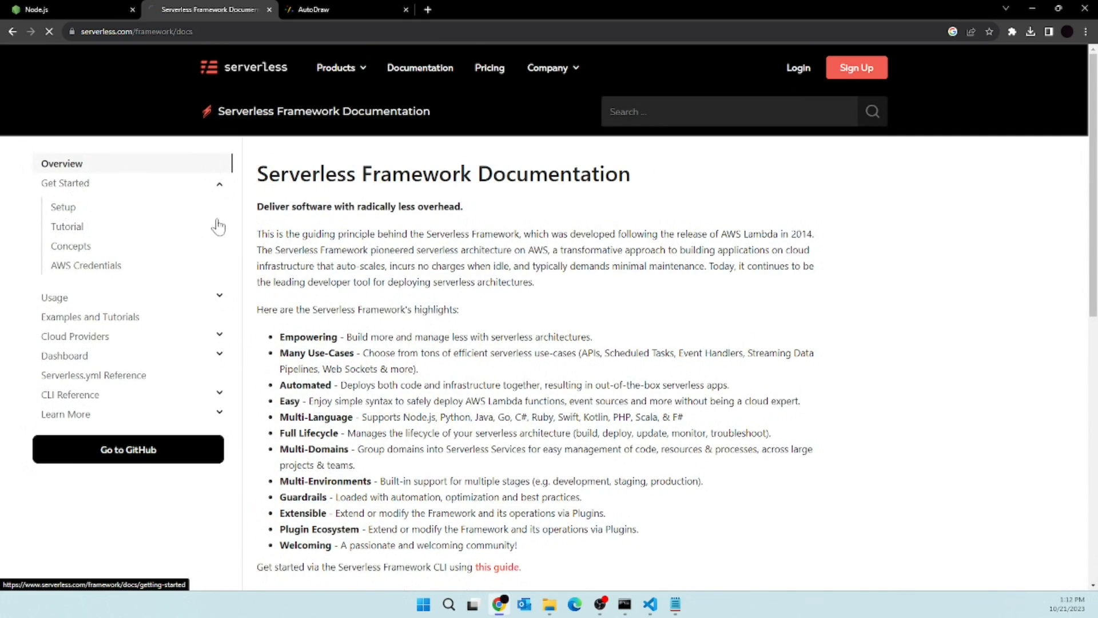
{"action": "left_click", "coordinate": [63, 207]}
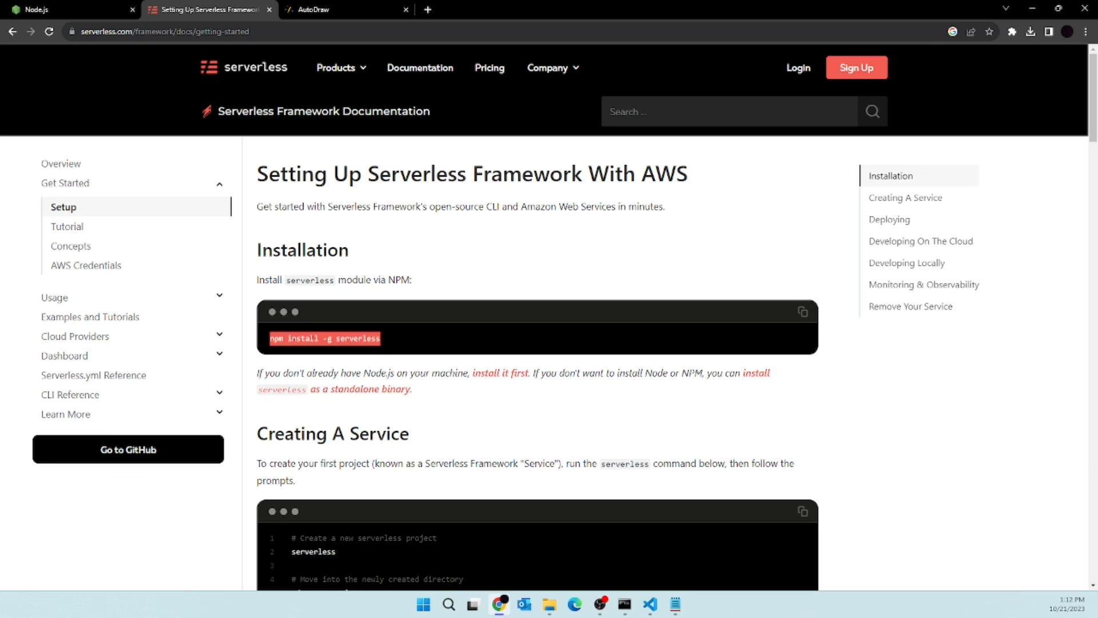
{"action": "mouse_move", "coordinate": [626, 583]}
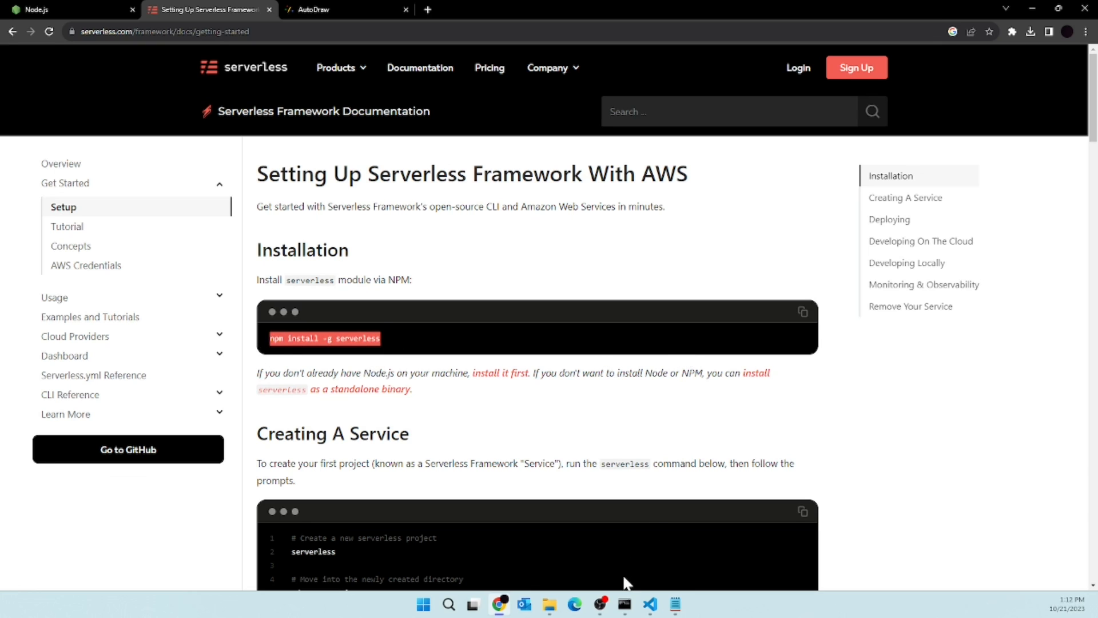
- Run npm install -g serverless in the admin prompt, maximize it, and select 'serverless'
{"action": "left_click", "coordinate": [624, 604]}
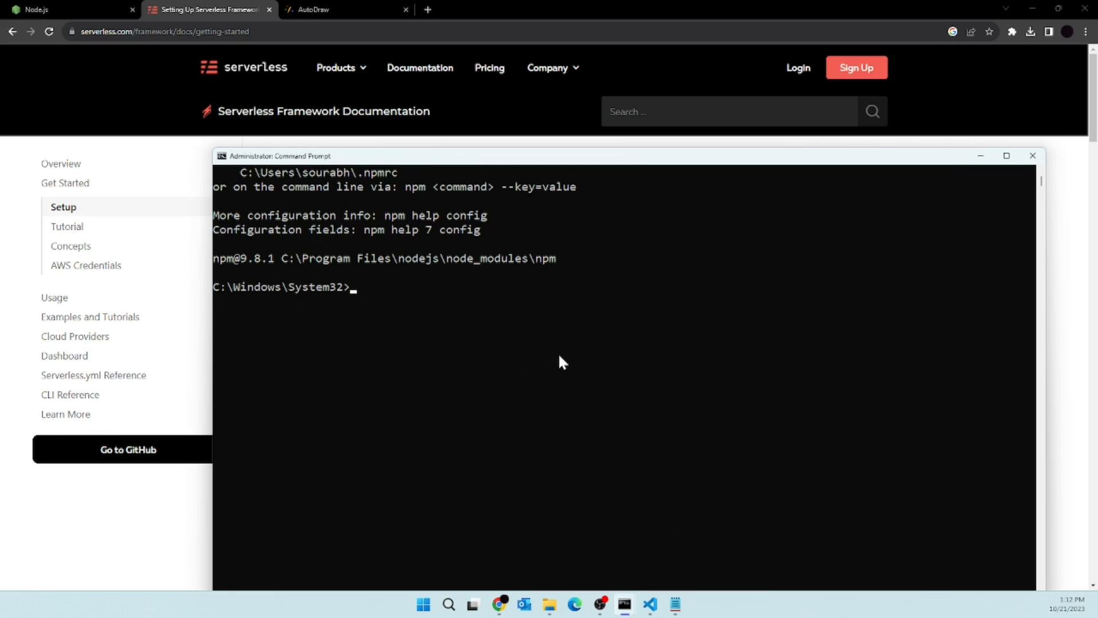
{"action": "type", "text": "npm install -g serverless"}
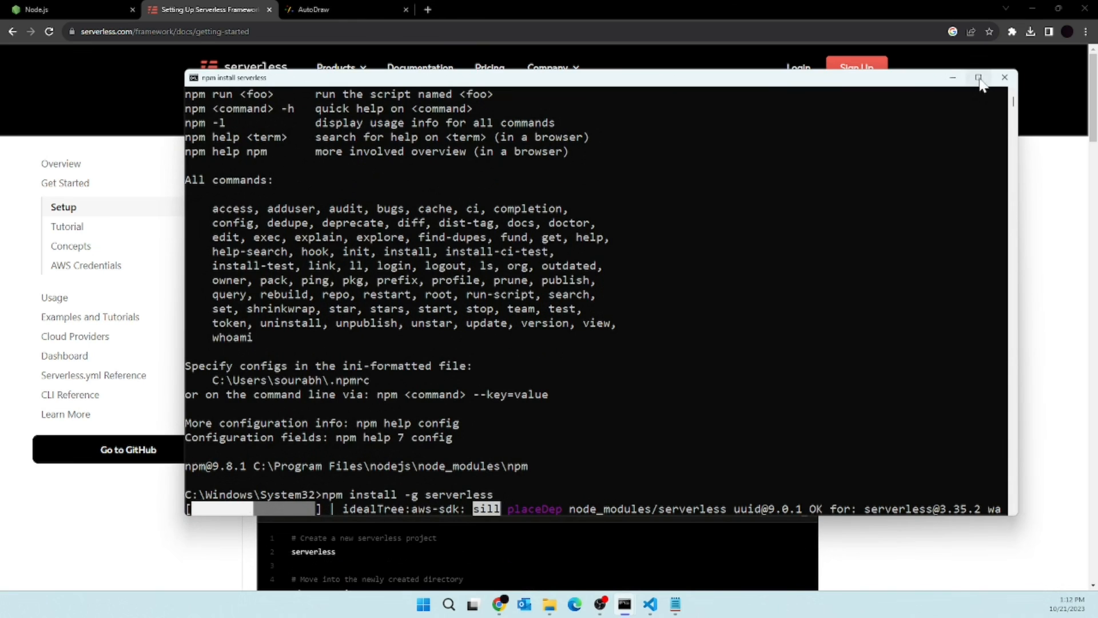
{"action": "left_click", "coordinate": [979, 78]}
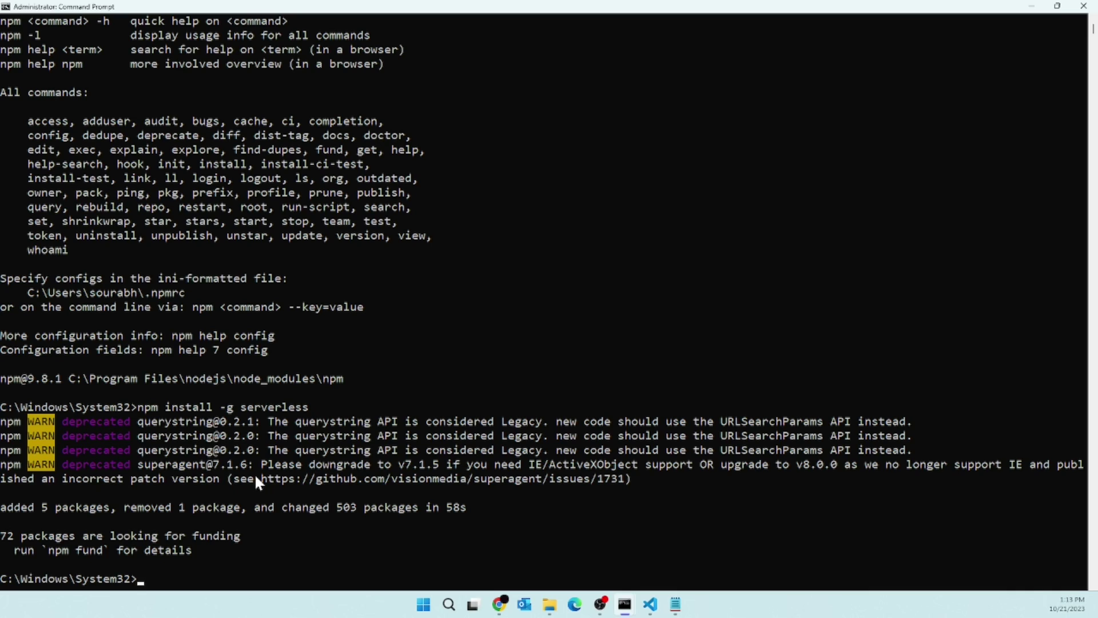
{"action": "double_click", "coordinate": [273, 407]}
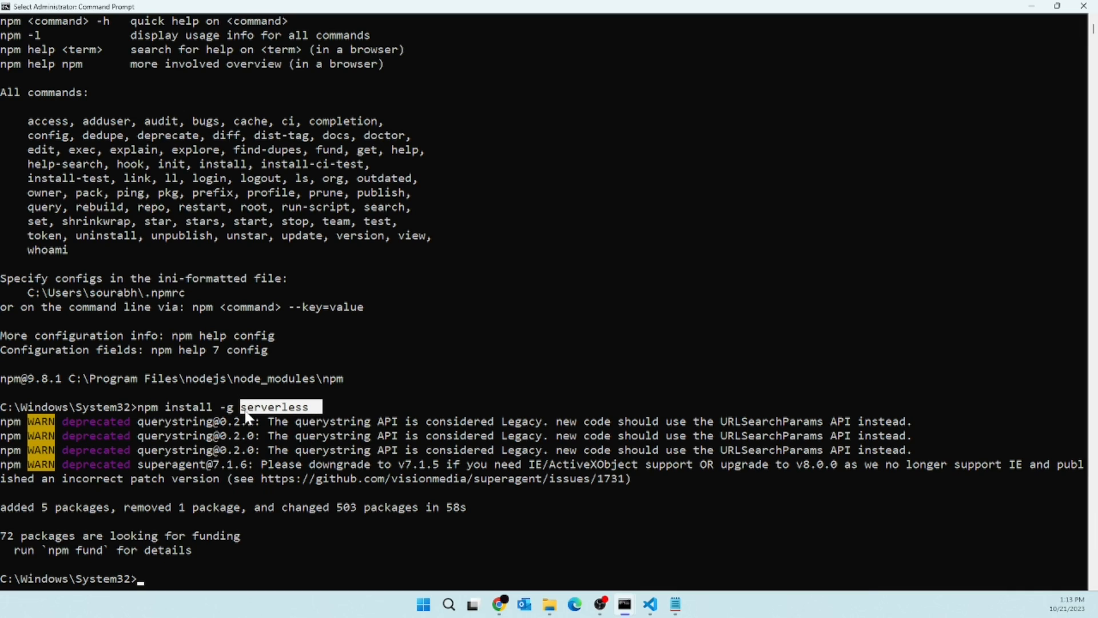